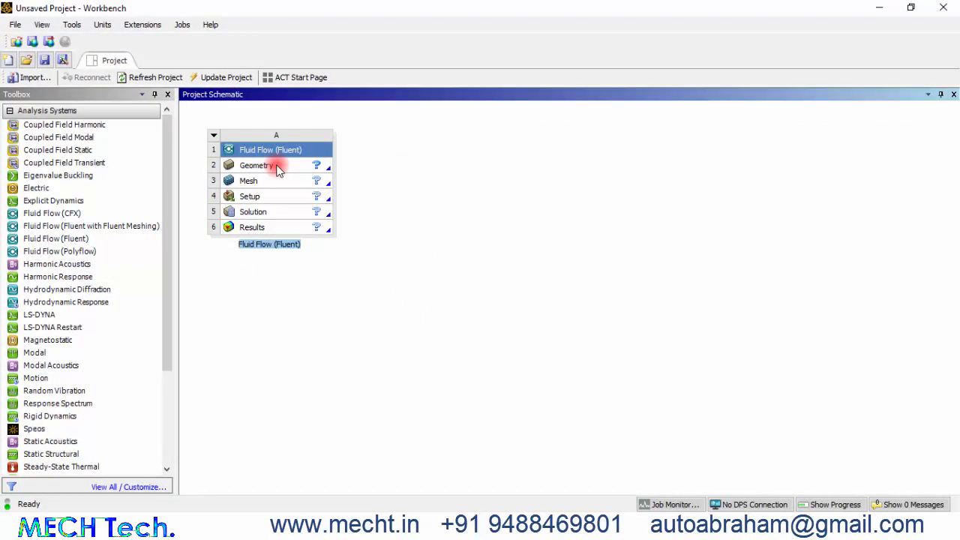
Step: Import the geometry file into the Geometry cell of the Fluid Flow (Fluent) system
click(259, 165)
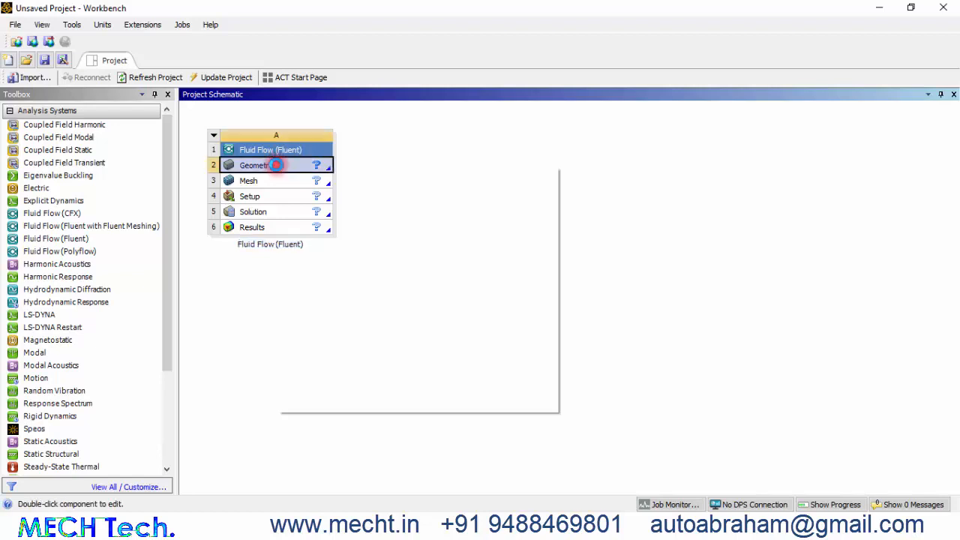
right_click(259, 165)
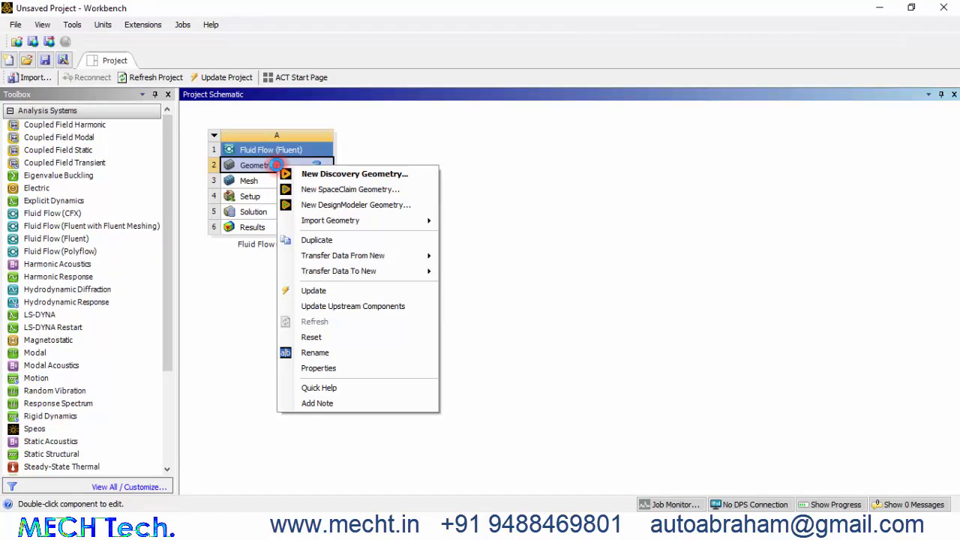
mouse_move(330, 220)
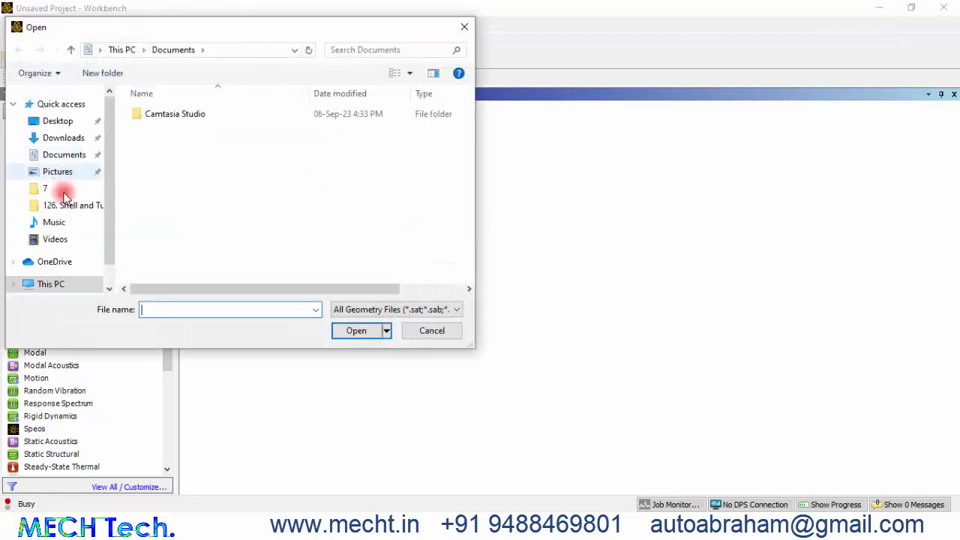
scroll(down, 3)
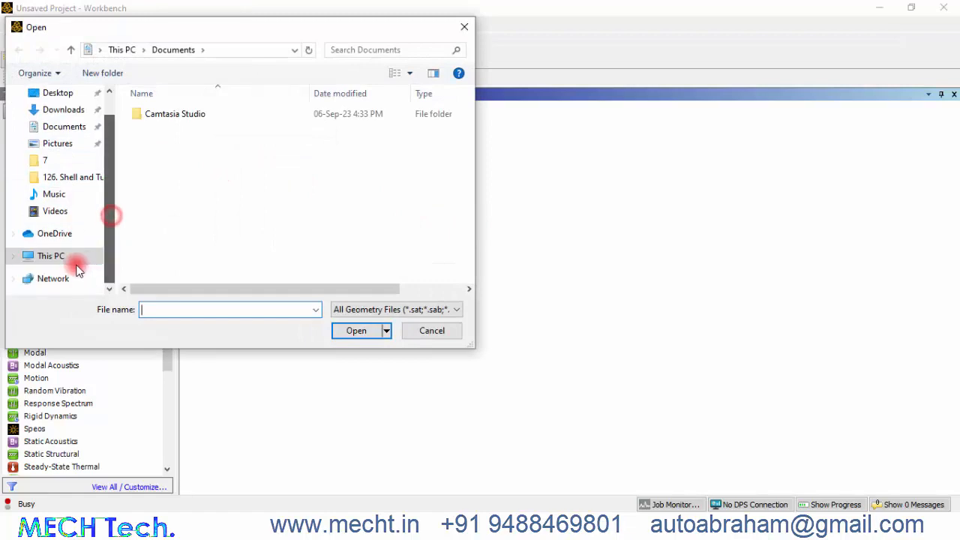
click(432, 331)
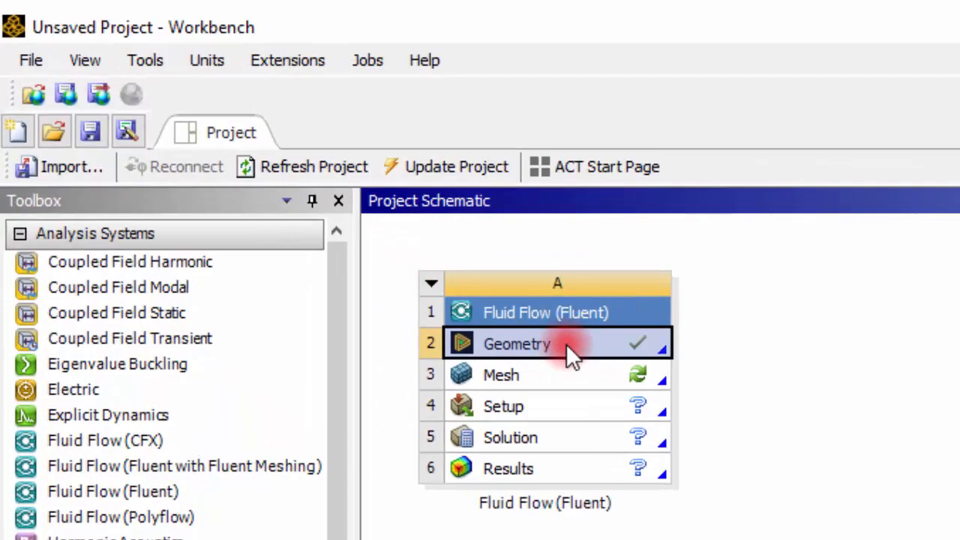
Step: In DesignModeler, confirm the tube and shell bodies are both Fluid, then close it
double_click(516, 344)
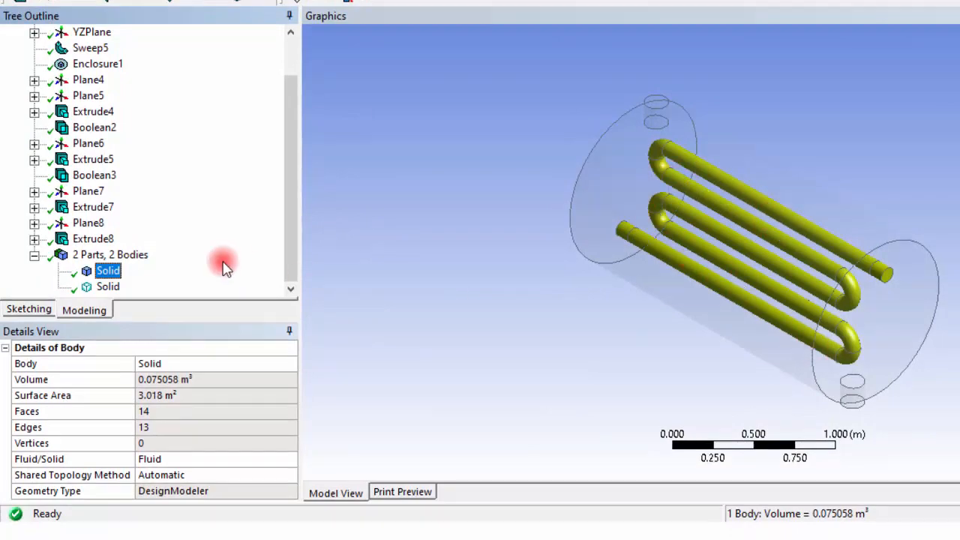
click(107, 286)
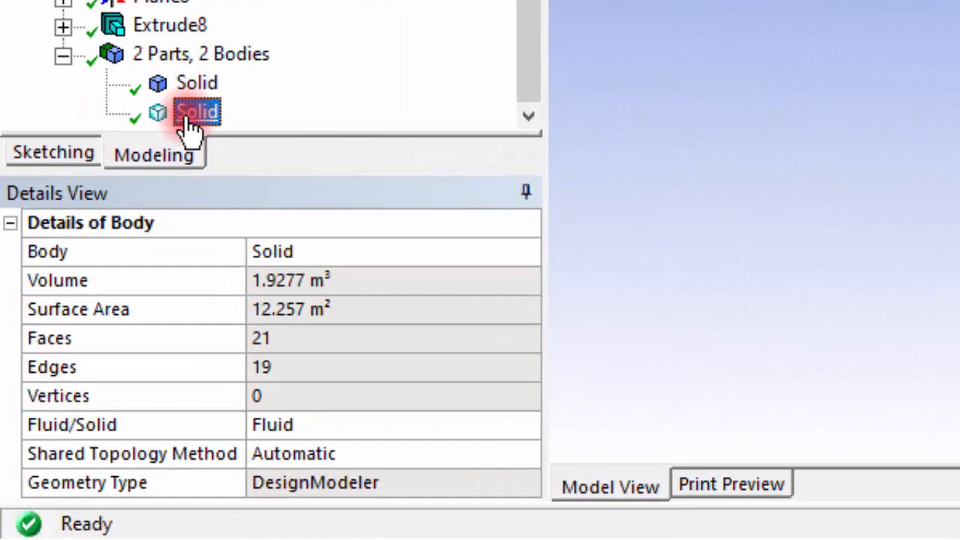
click(197, 83)
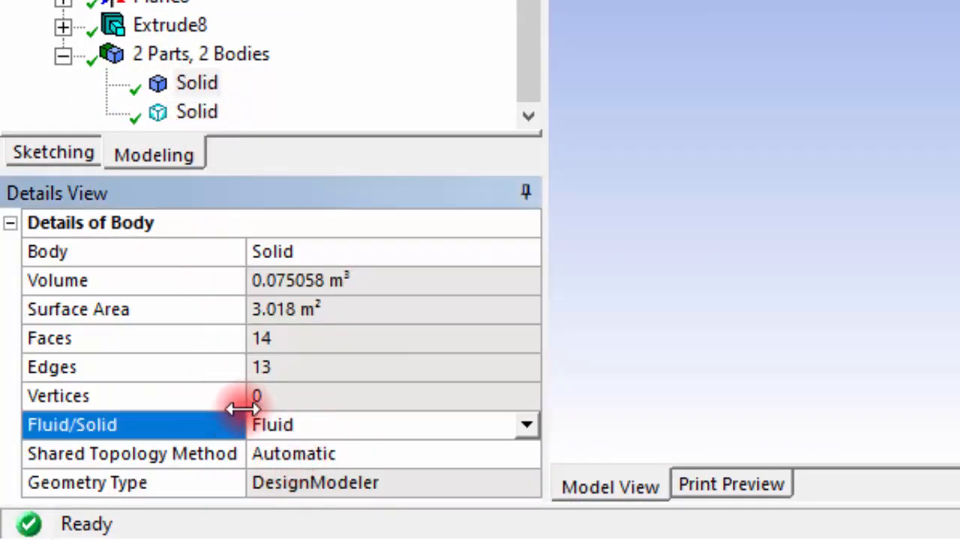
click(197, 111)
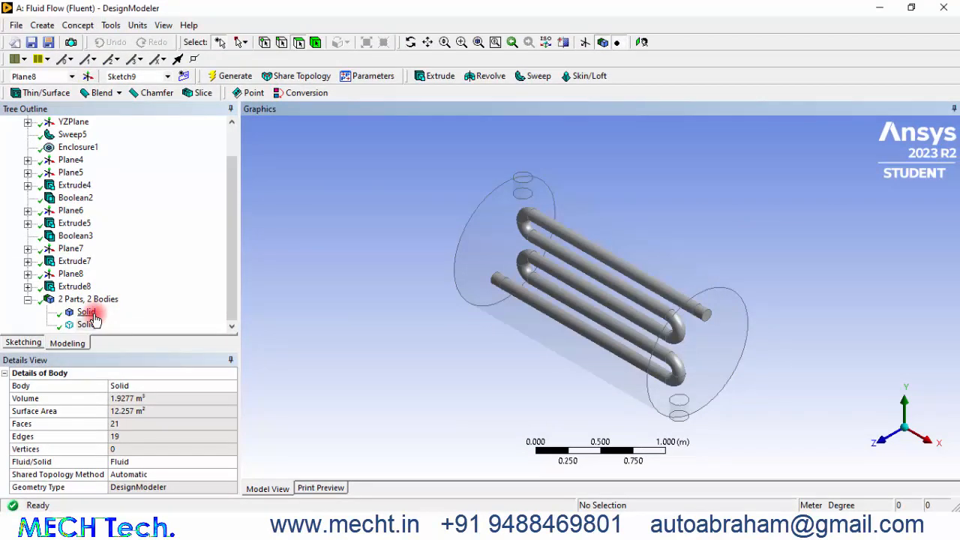
click(86, 311)
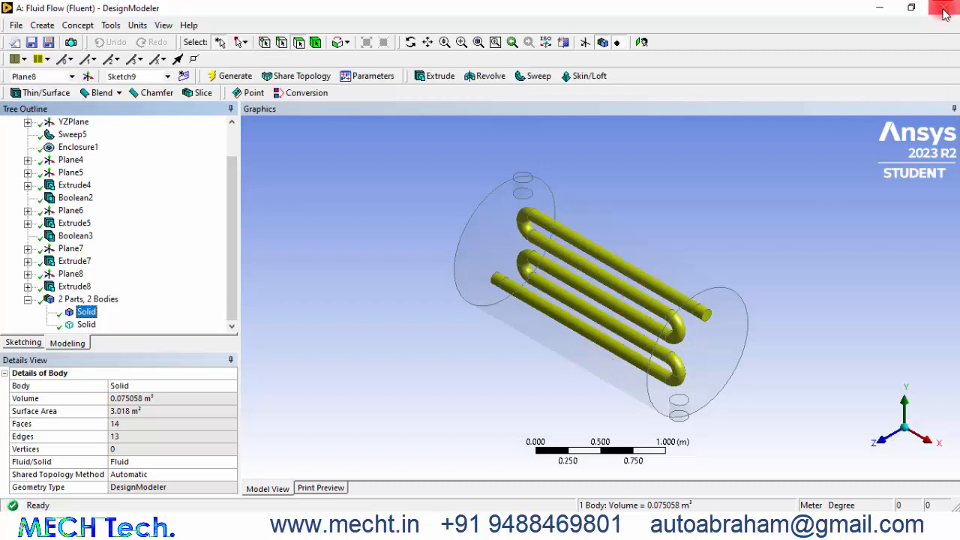
click(944, 10)
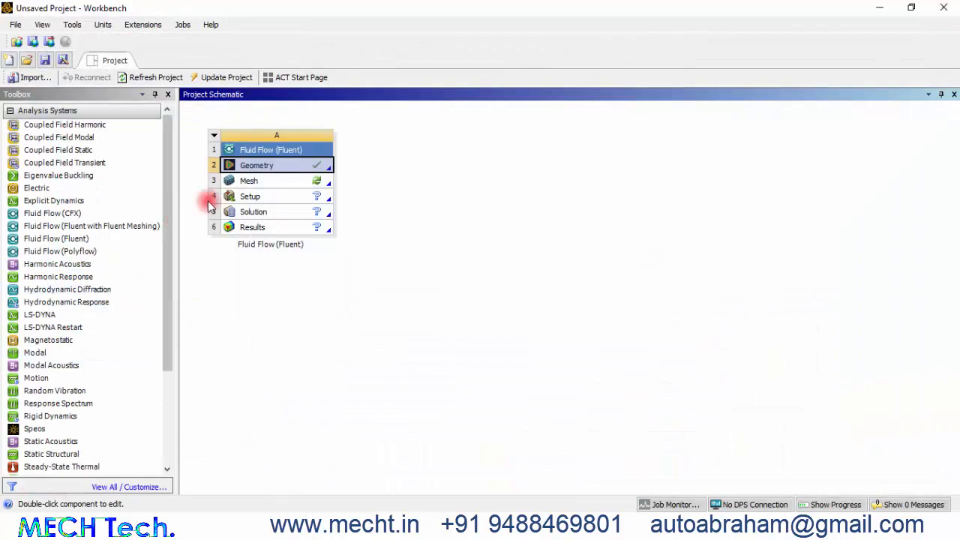
Step: Launch Ansys Meshing from the Mesh cell to load the heat exchanger model
double_click(250, 180)
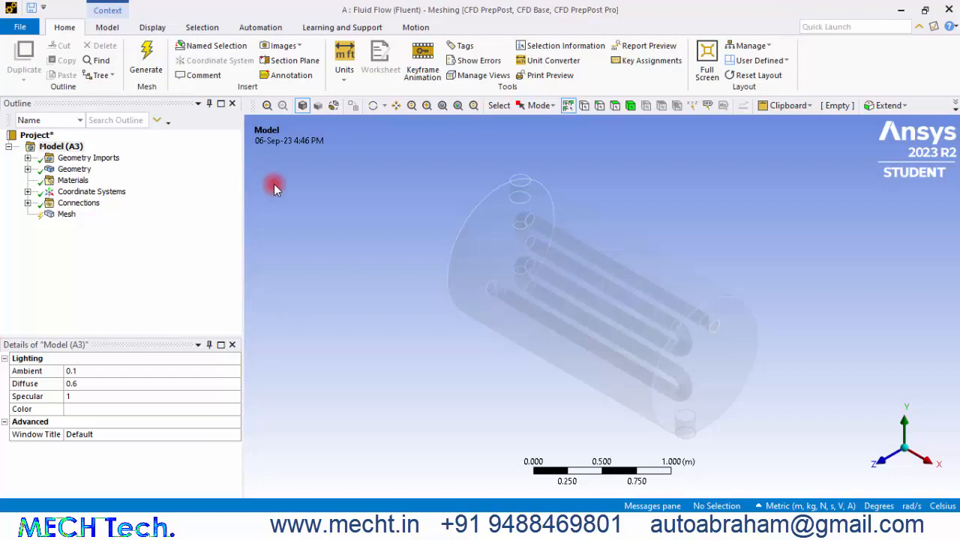
mouse_move(713, 334)
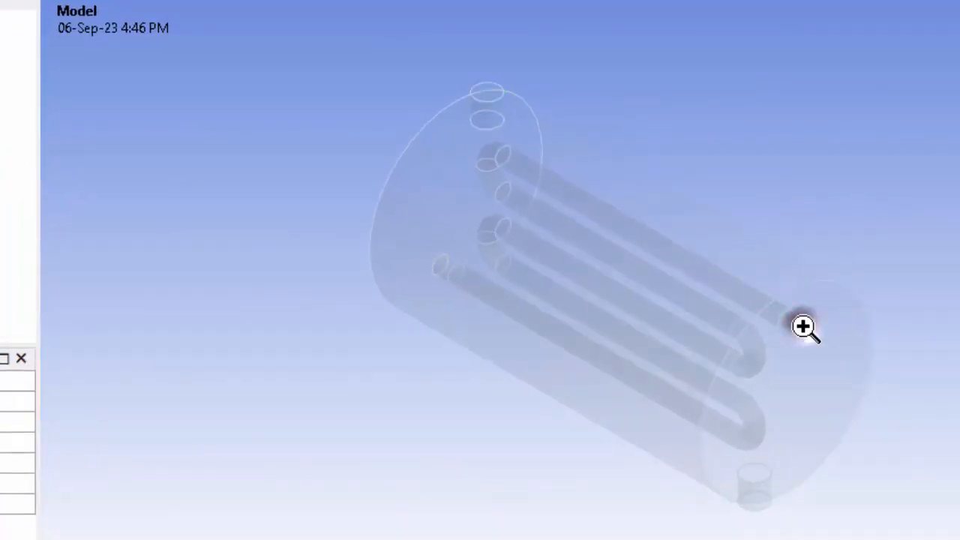
Step: Create named selections tube_inlet, shell_inlet and tube_outlet on the end and nozzle faces
right_click(803, 327)
text(tube)
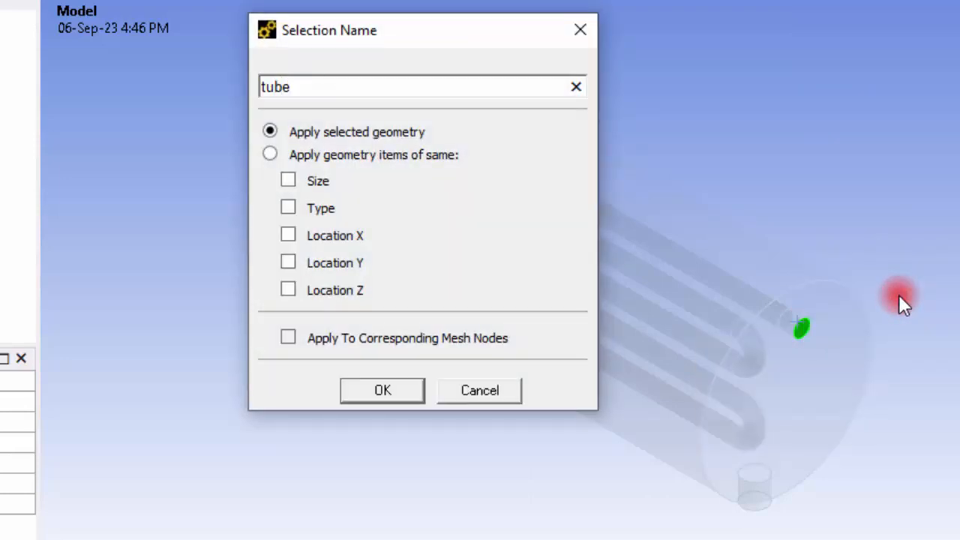
text(_inlet)
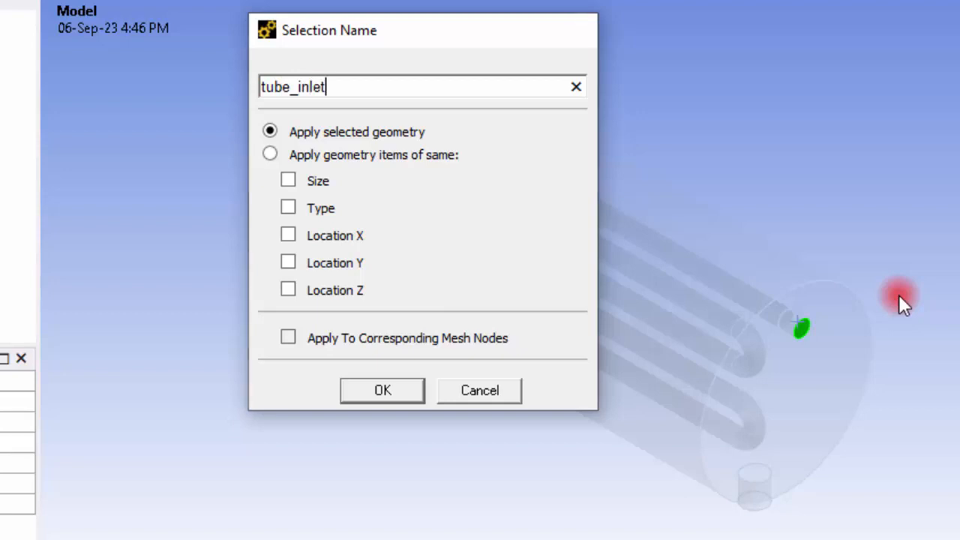
click(382, 390)
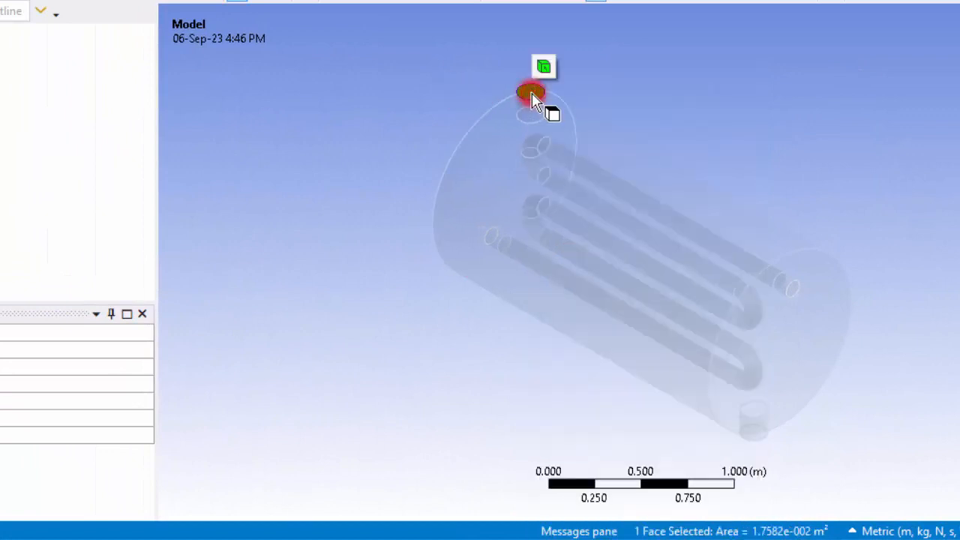
right_click(531, 91)
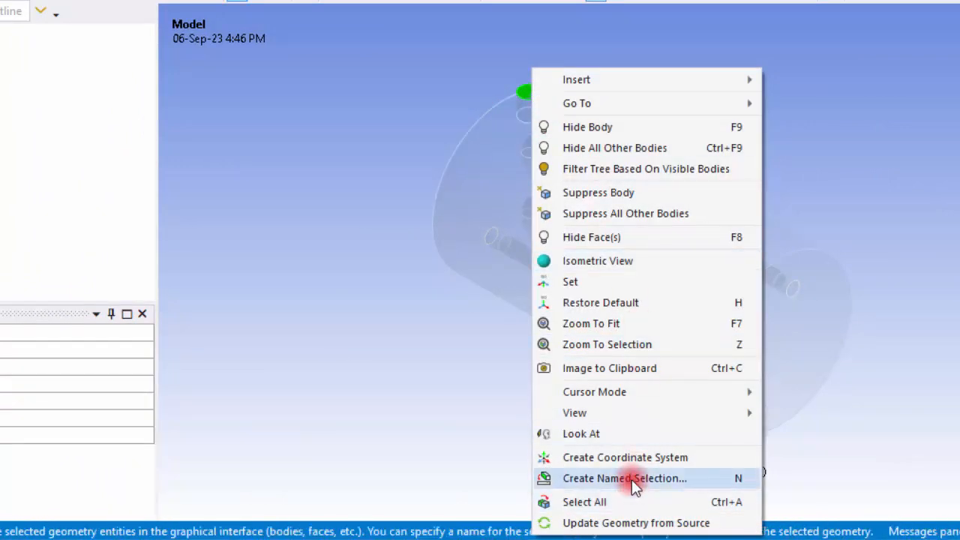
click(624, 478)
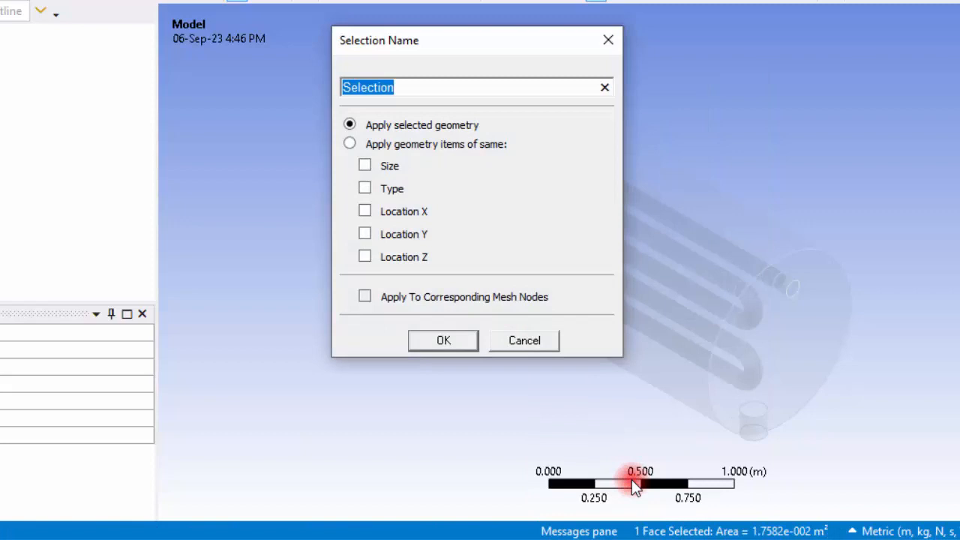
text(she)
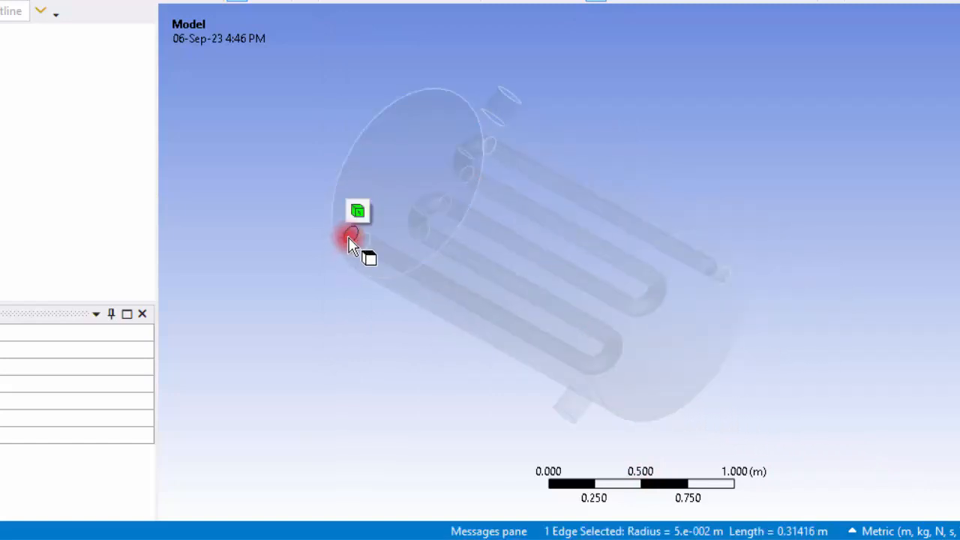
right_click(352, 240)
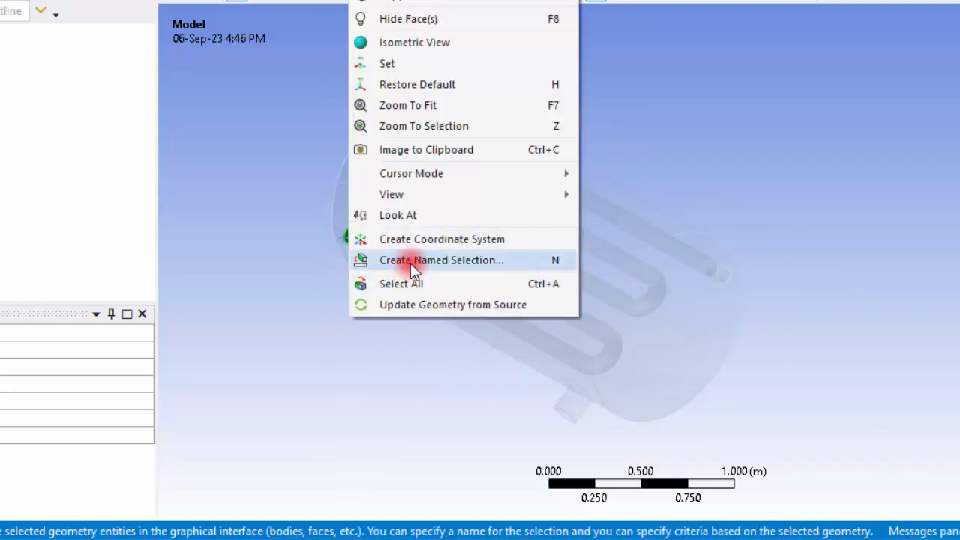
click(441, 260)
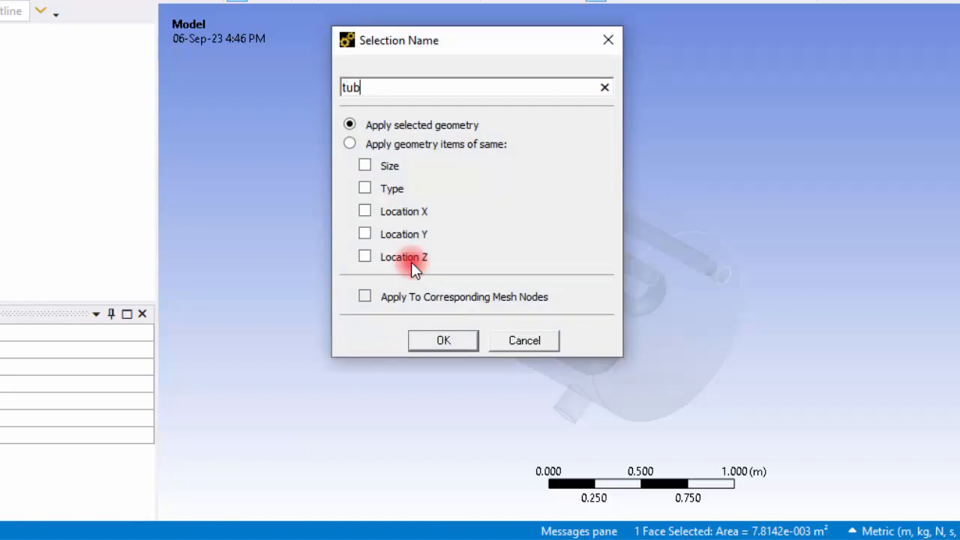
text(e_outlet)
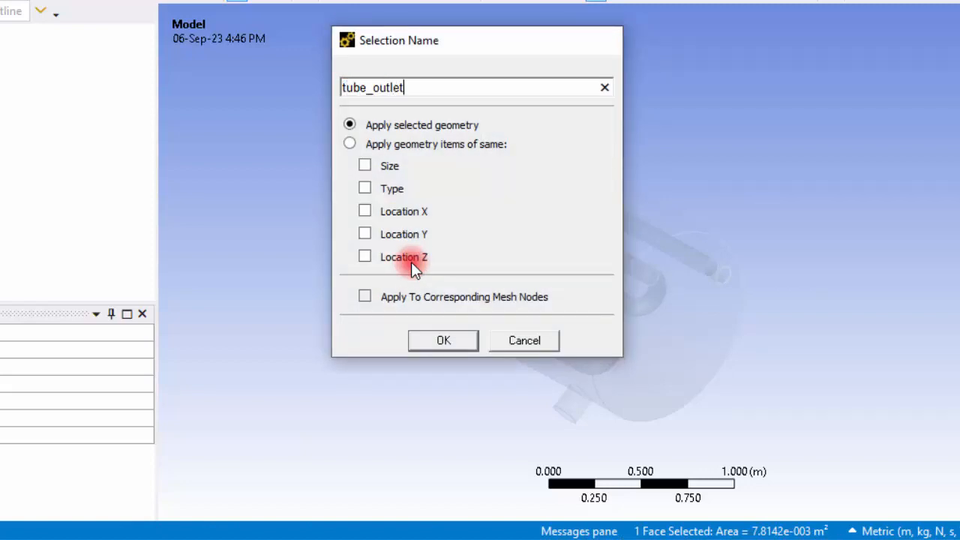
click(443, 340)
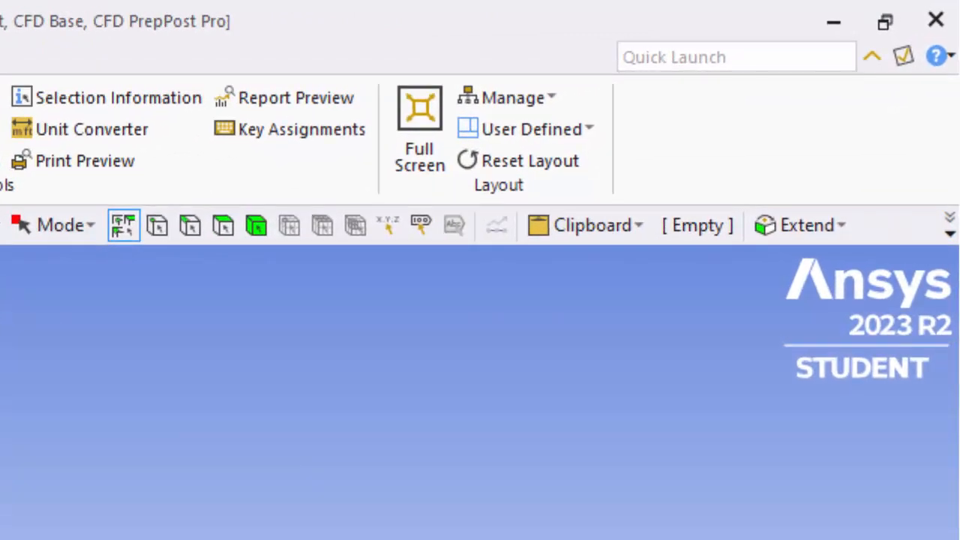
mouse_move(223, 225)
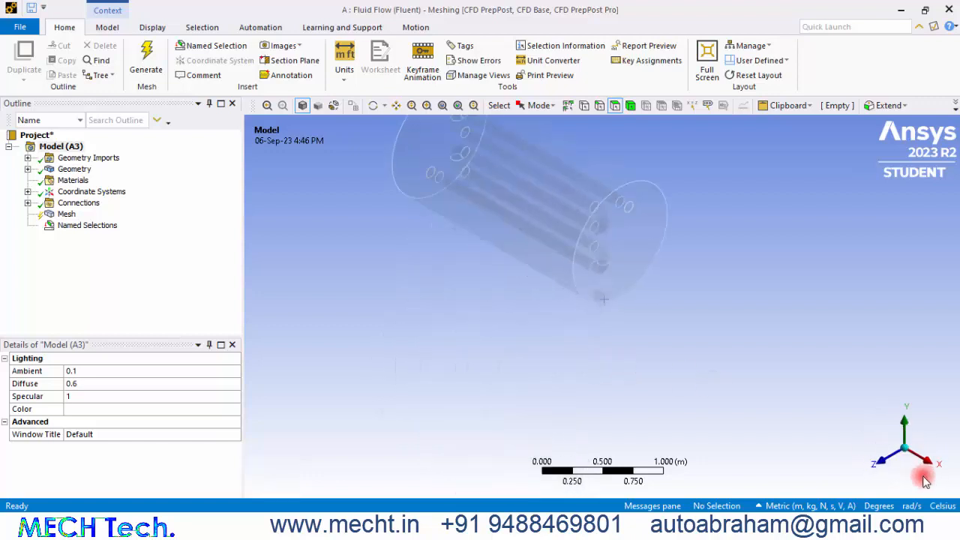
Step: Expand Named Selections and check the faces of tube_inlet, tube_outlet, shell_inlet and shell_outlet
scroll(down, 3)
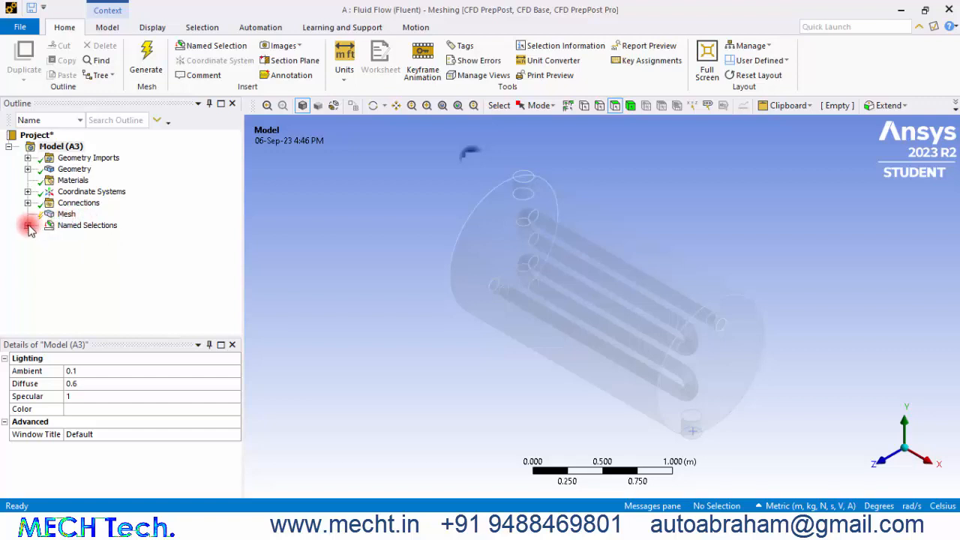
click(27, 225)
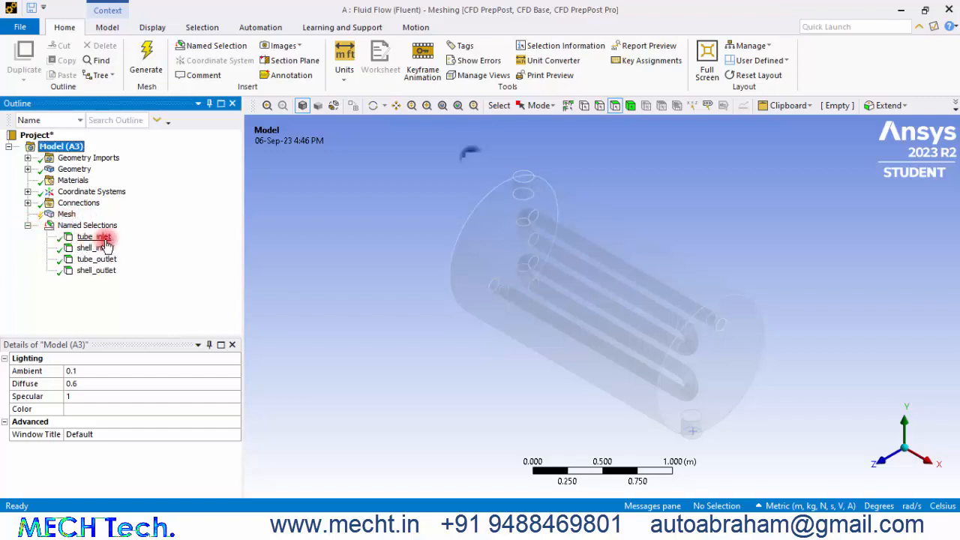
click(94, 236)
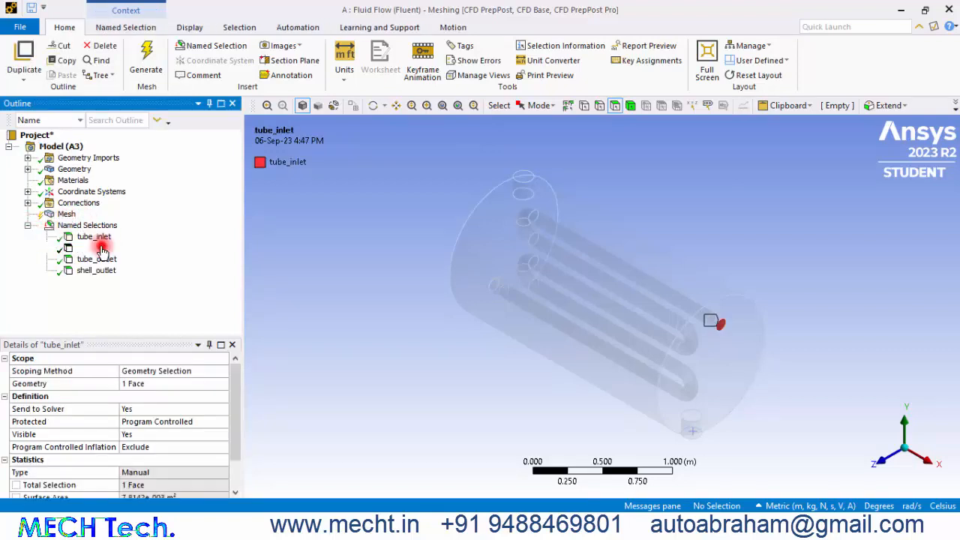
click(96, 259)
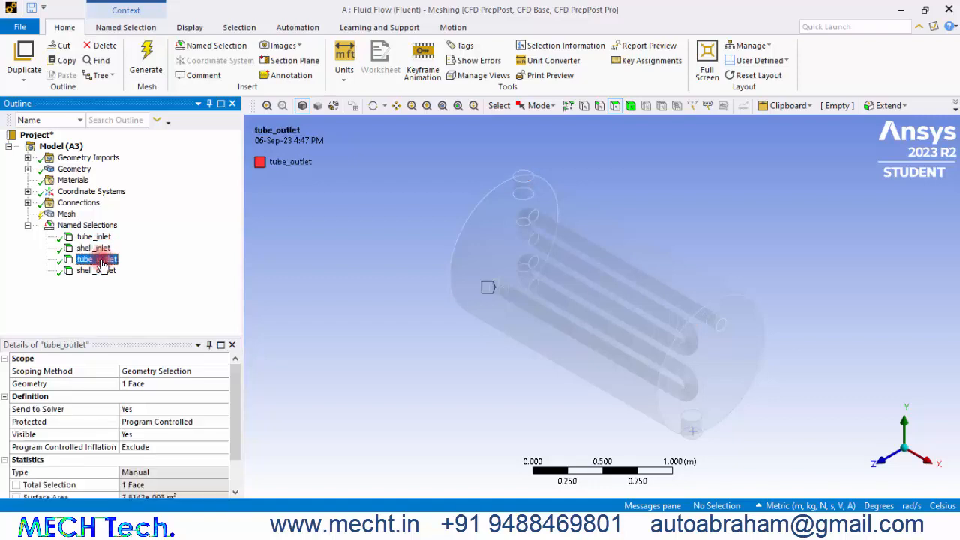
click(95, 270)
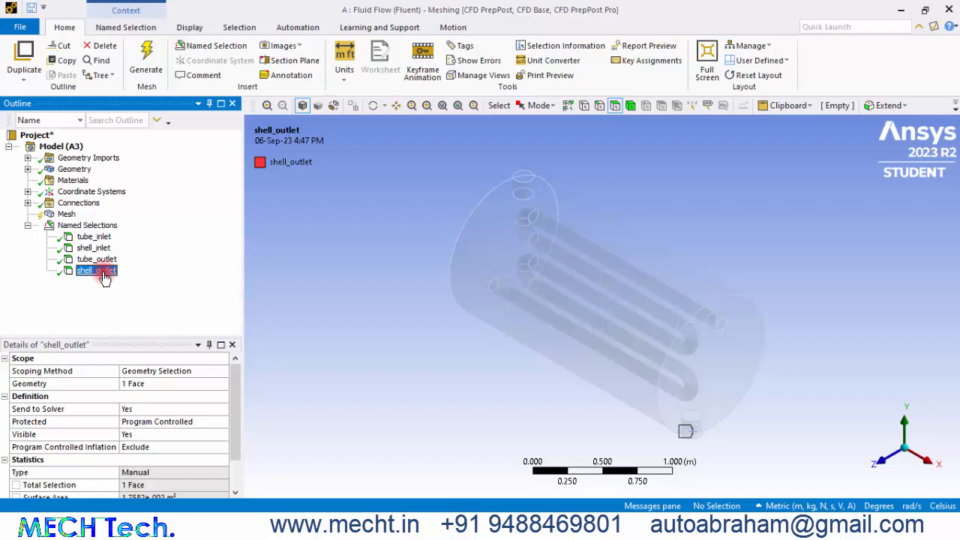
click(66, 214)
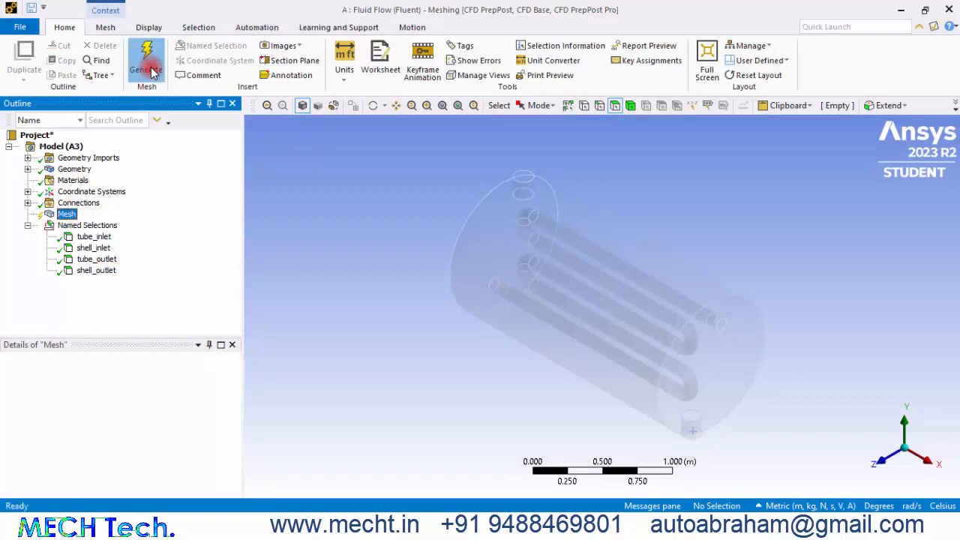
Step: Generate the default mesh and expand Geometry to show the two solid bodies
click(146, 57)
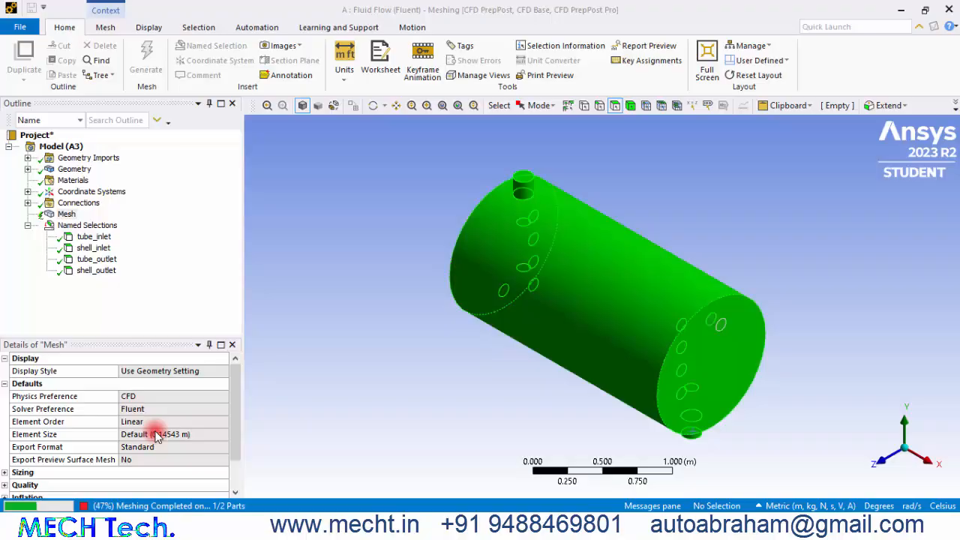
click(145, 56)
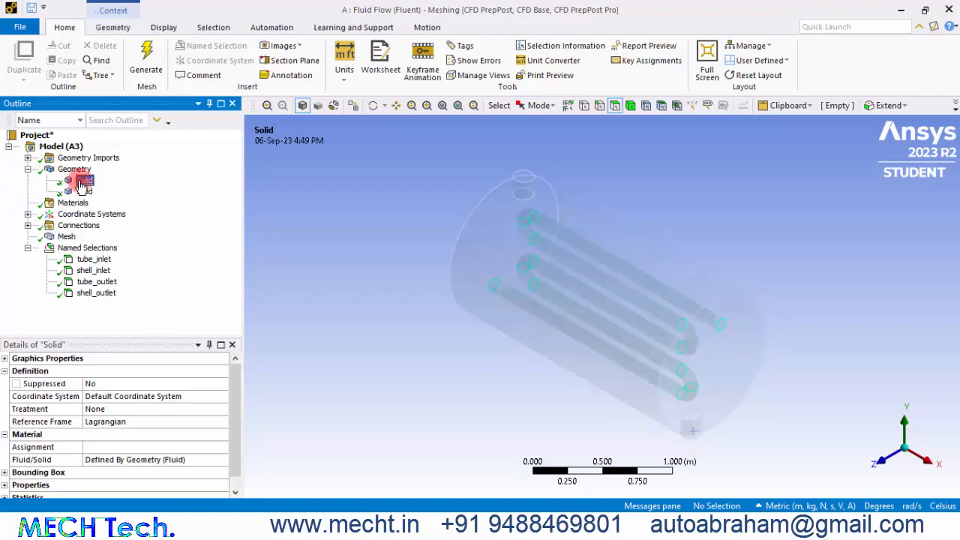
Step: Inspect the Contact Region between the tube and shell bodies, then return to Workbench
click(84, 180)
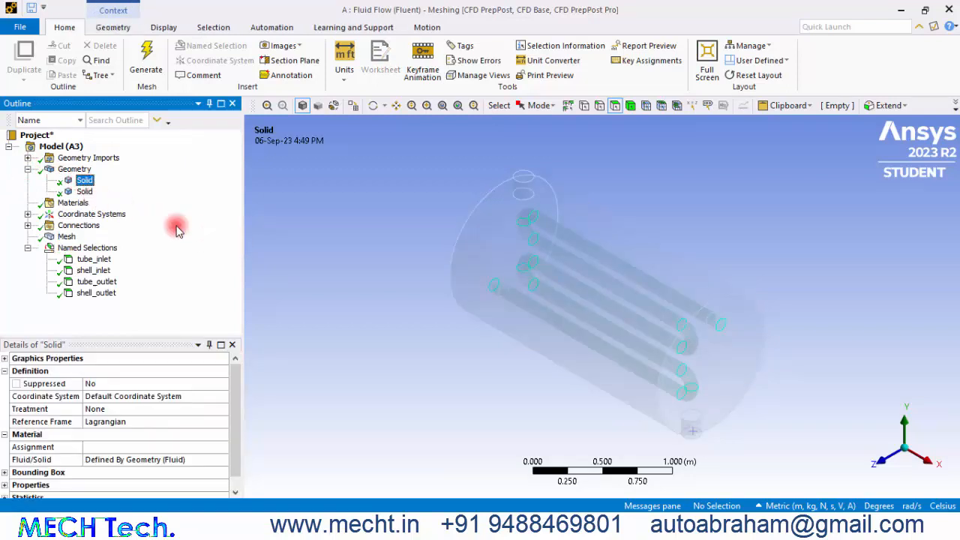
click(84, 180)
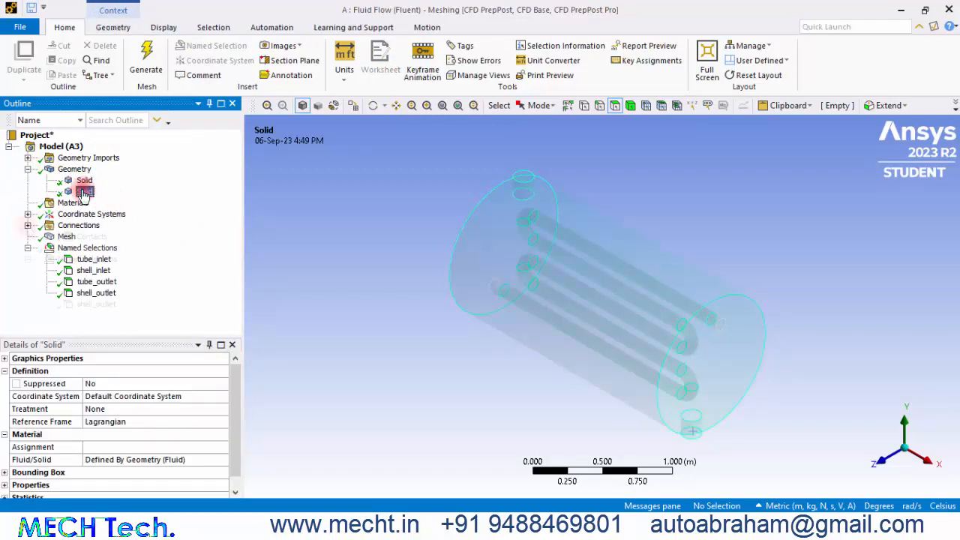
click(84, 191)
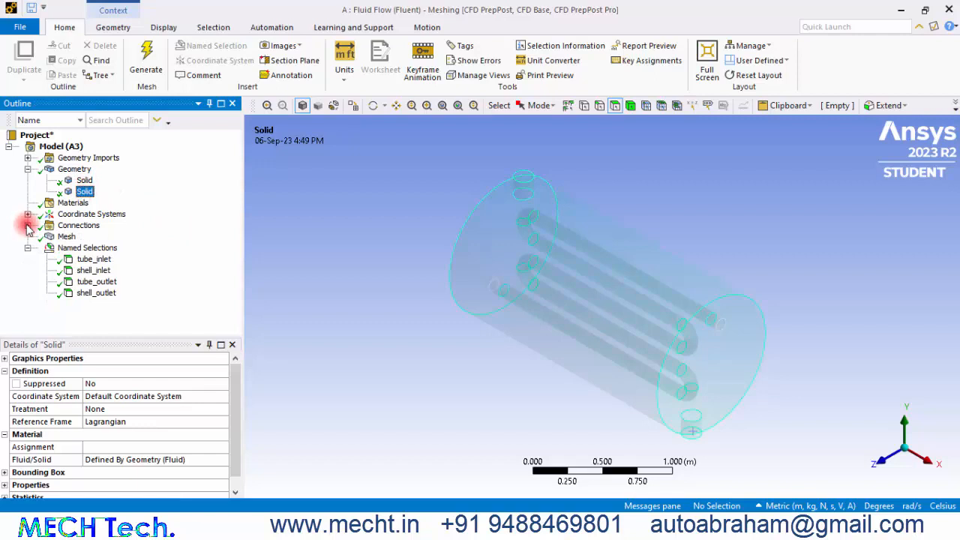
click(27, 225)
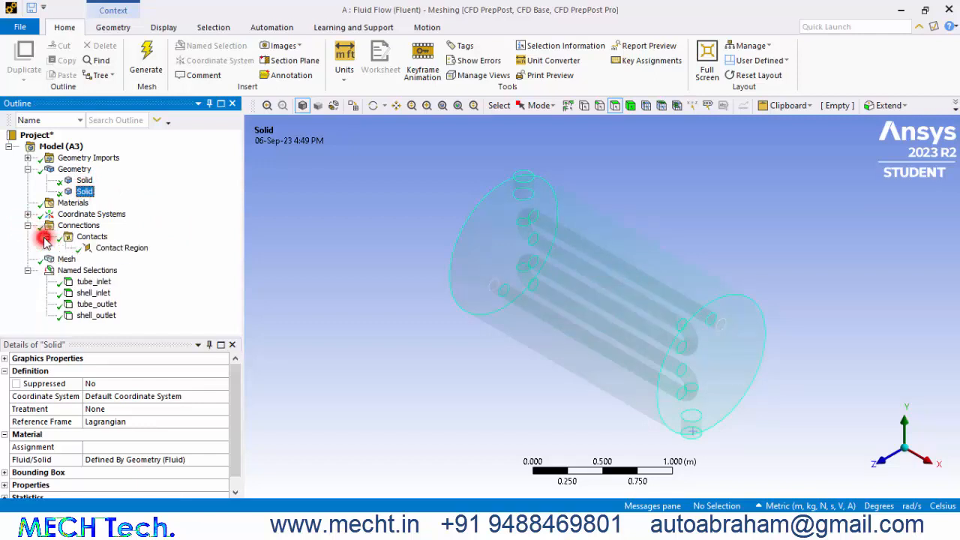
click(121, 248)
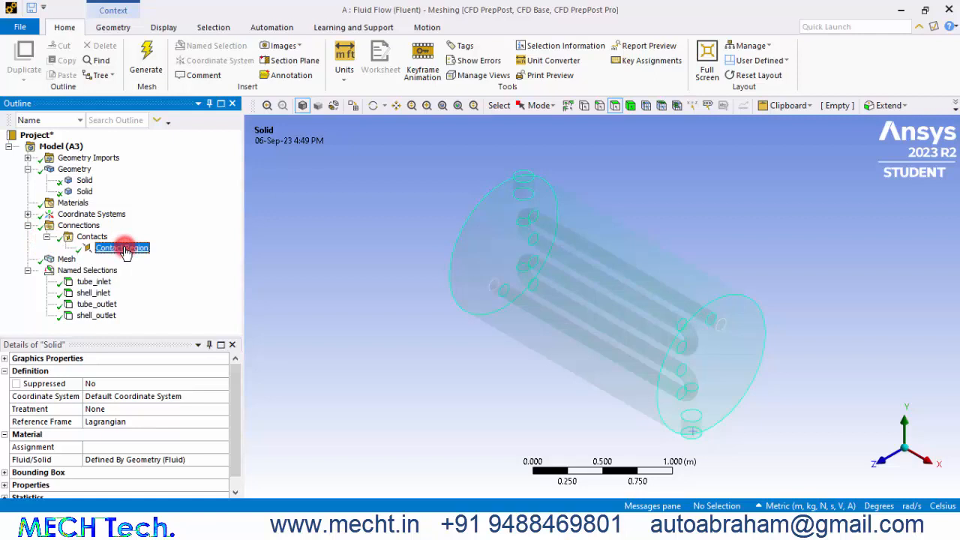
click(122, 247)
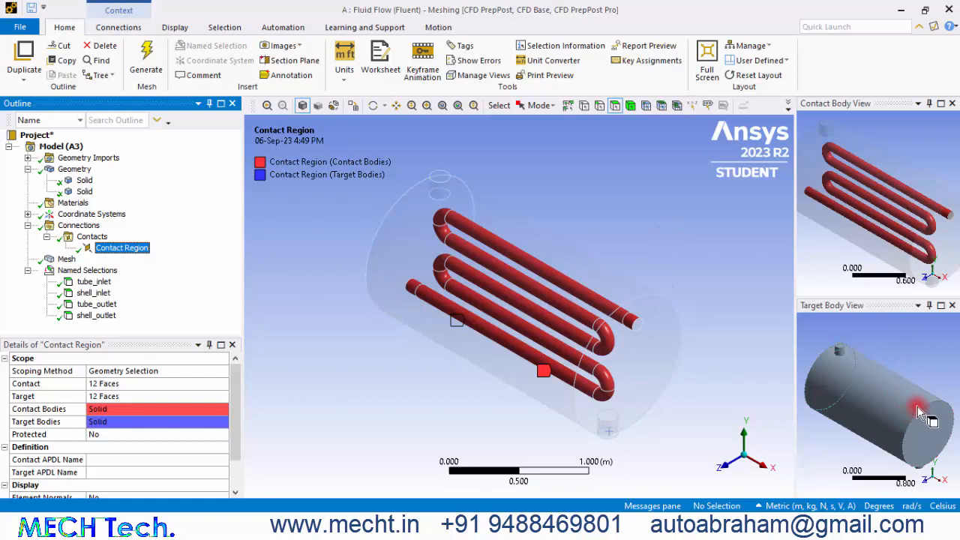
mouse_move(151, 291)
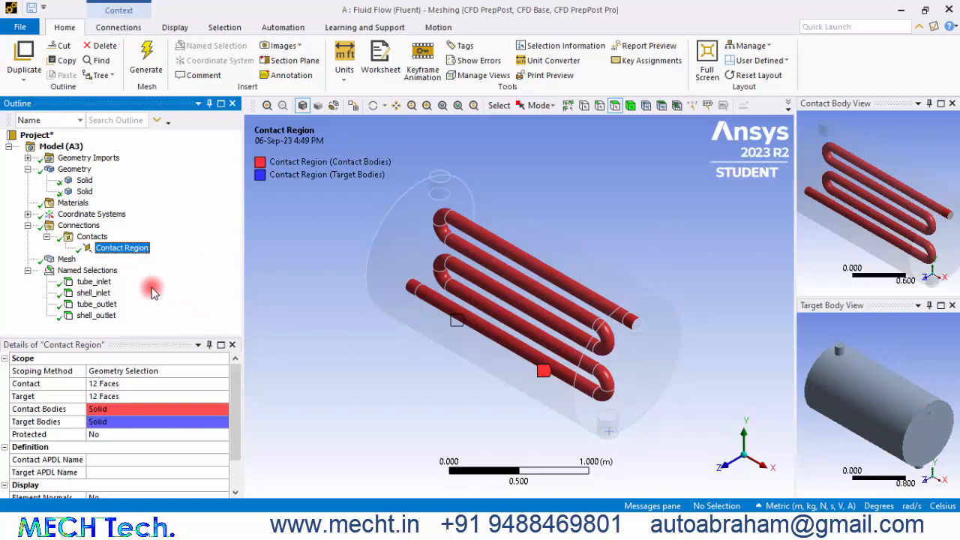
mouse_move(310, 252)
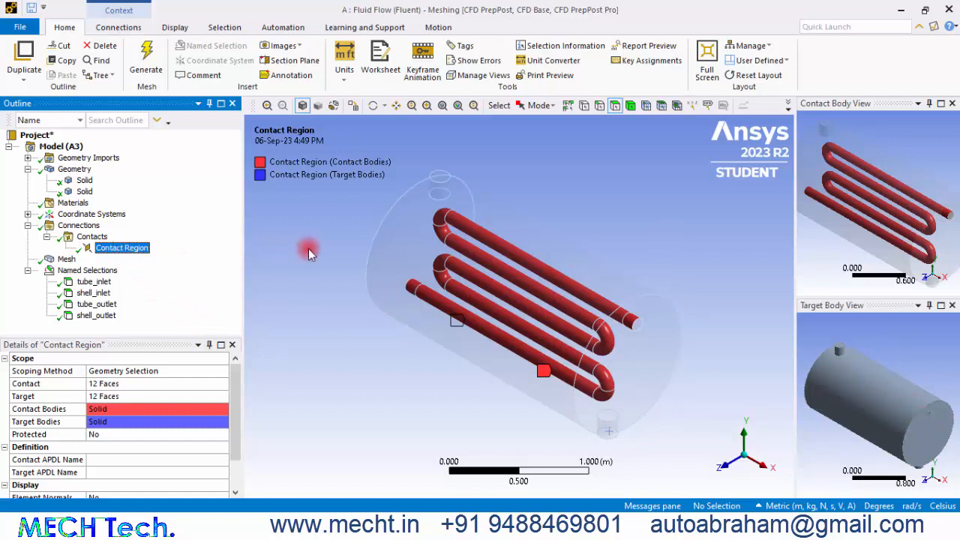
mouse_move(341, 283)
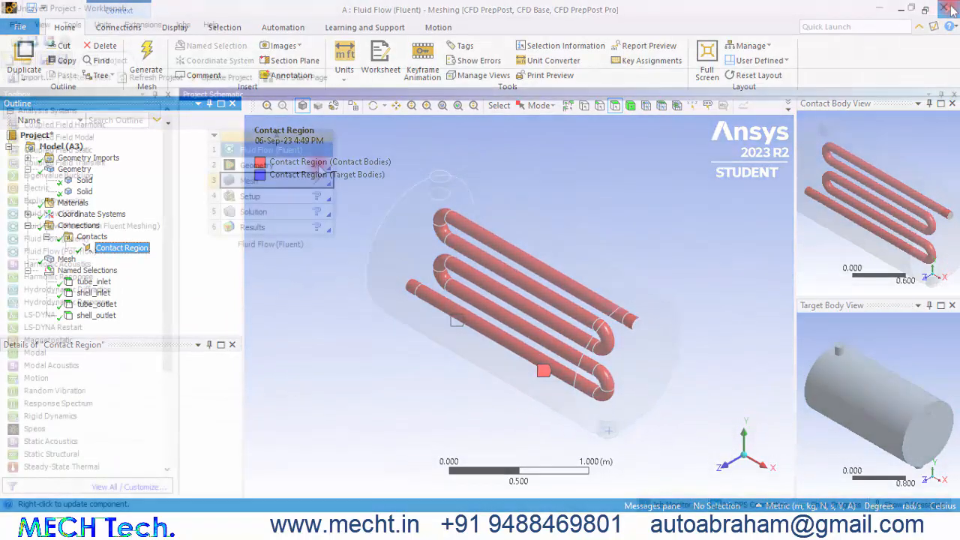
right_click(251, 180)
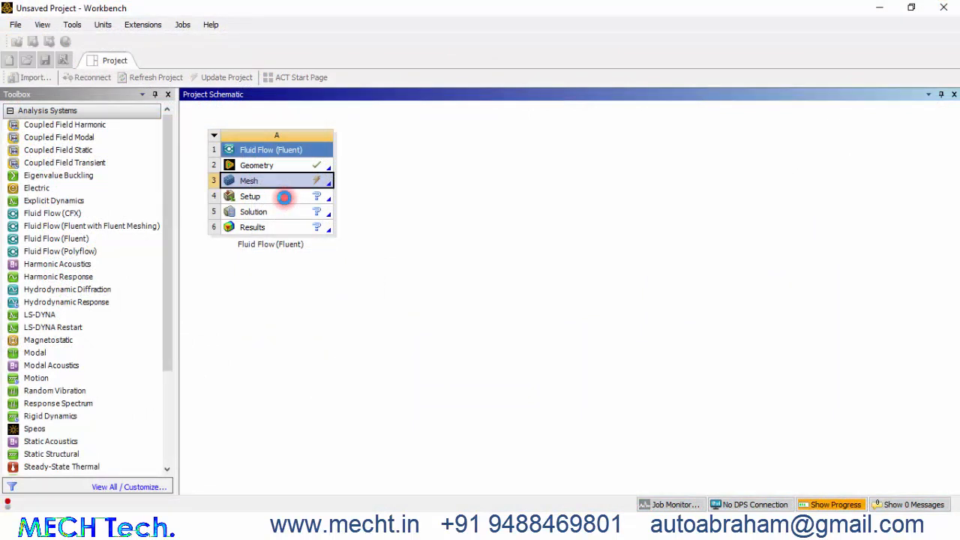
Step: Launch Fluent from the Setup cell in 3D with two solver processes
double_click(250, 196)
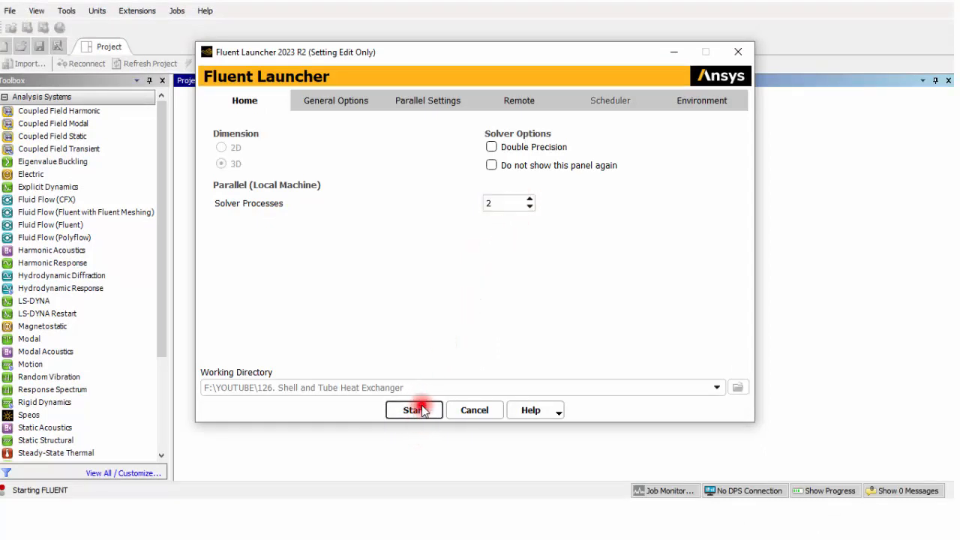
click(413, 410)
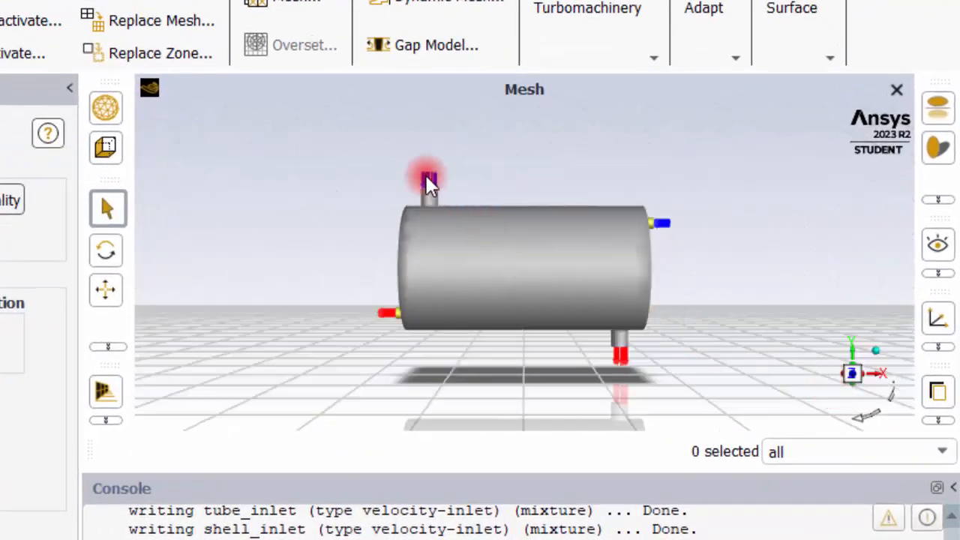
mouse_move(626, 379)
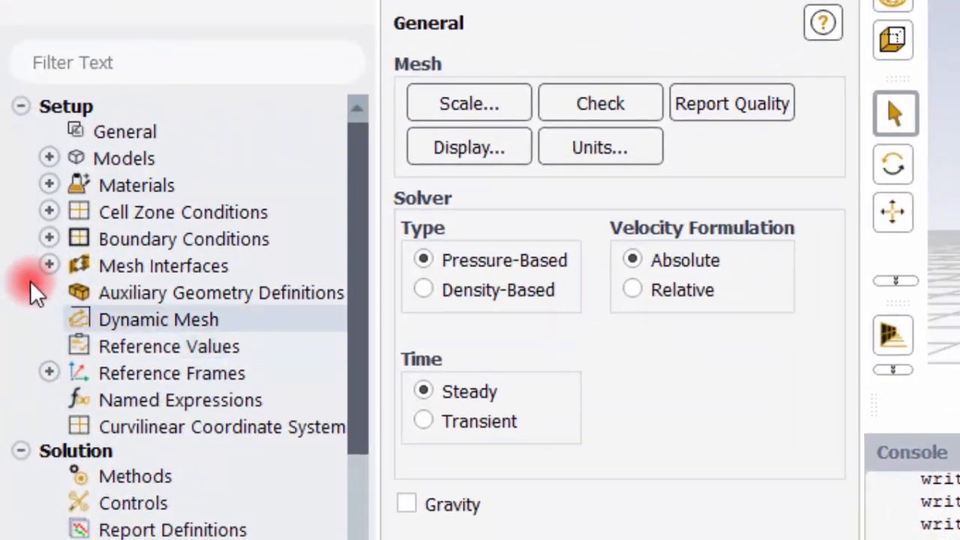
Step: Expand Boundary Conditions and show the Models list with Energy off and SST k-omega
click(49, 238)
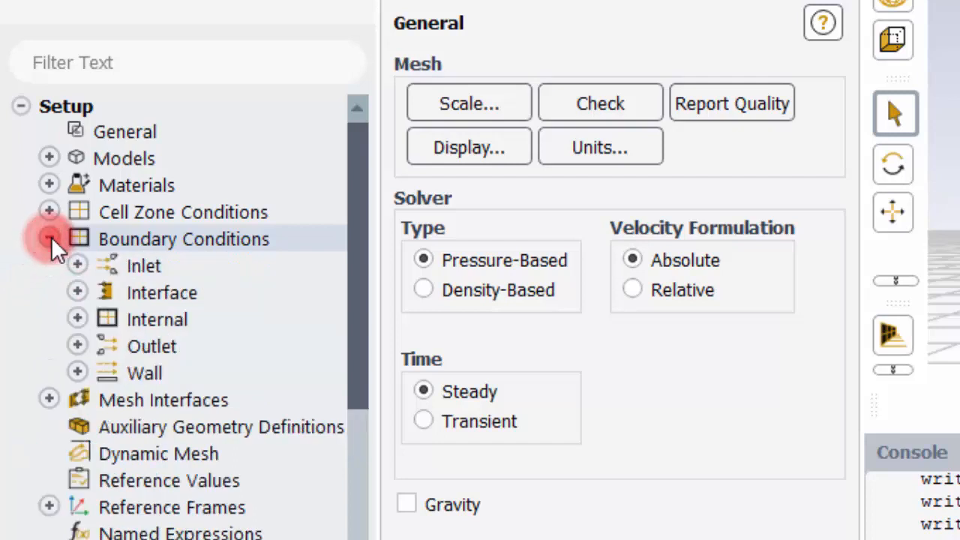
click(77, 265)
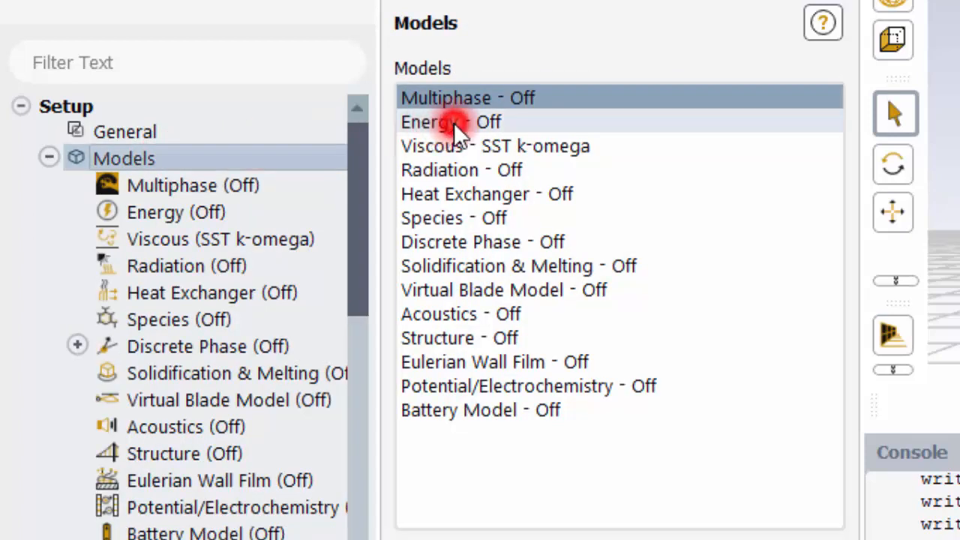
Step: Enable the Energy Equation and expand Materials > Fluid to reach air
double_click(450, 121)
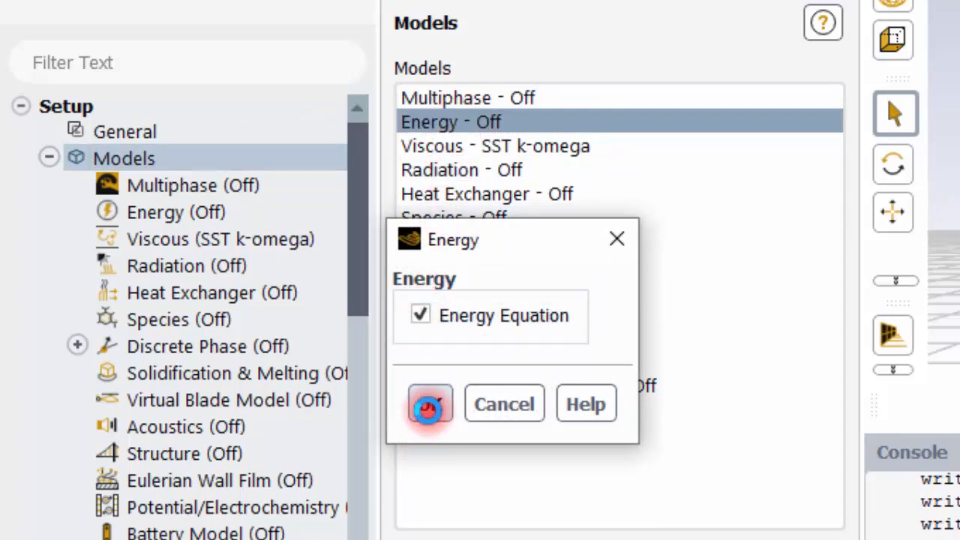
click(430, 404)
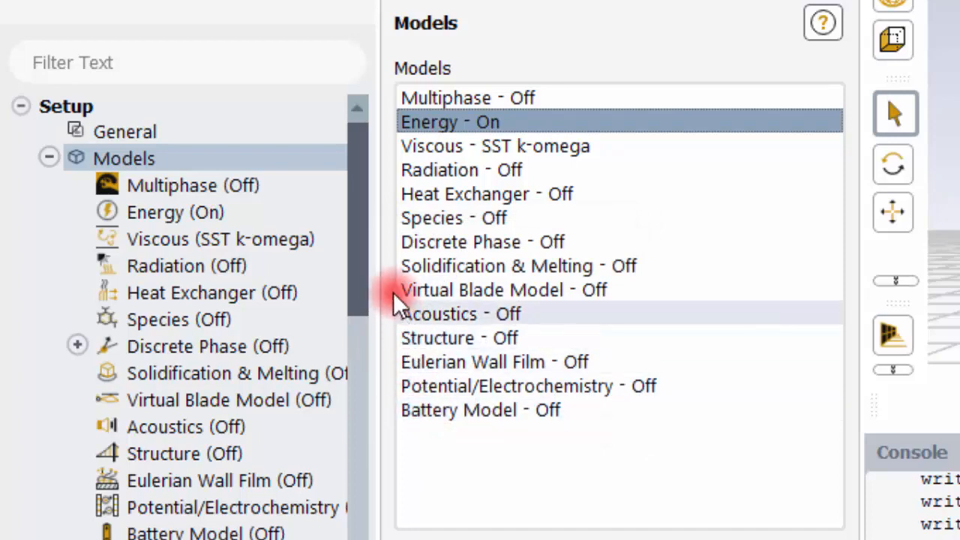
scroll(down, 3)
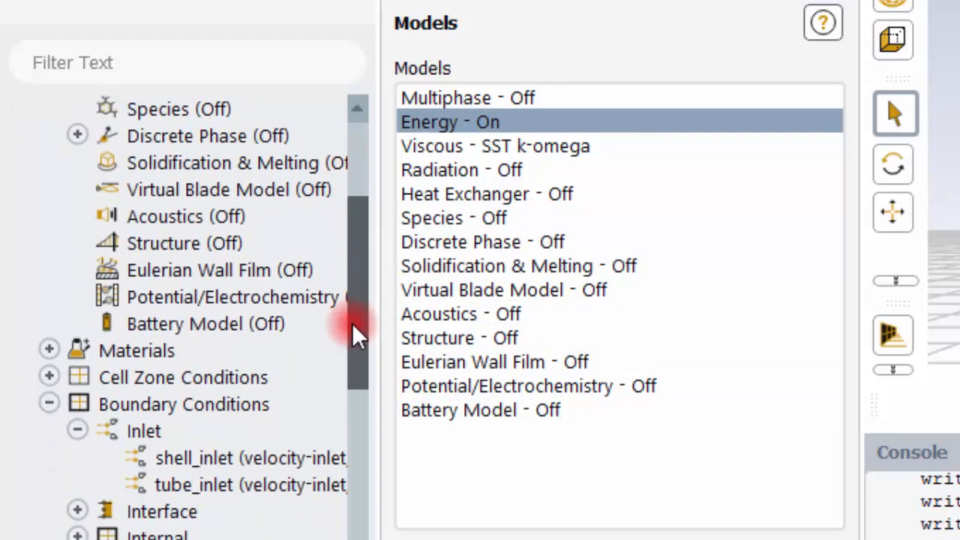
click(49, 136)
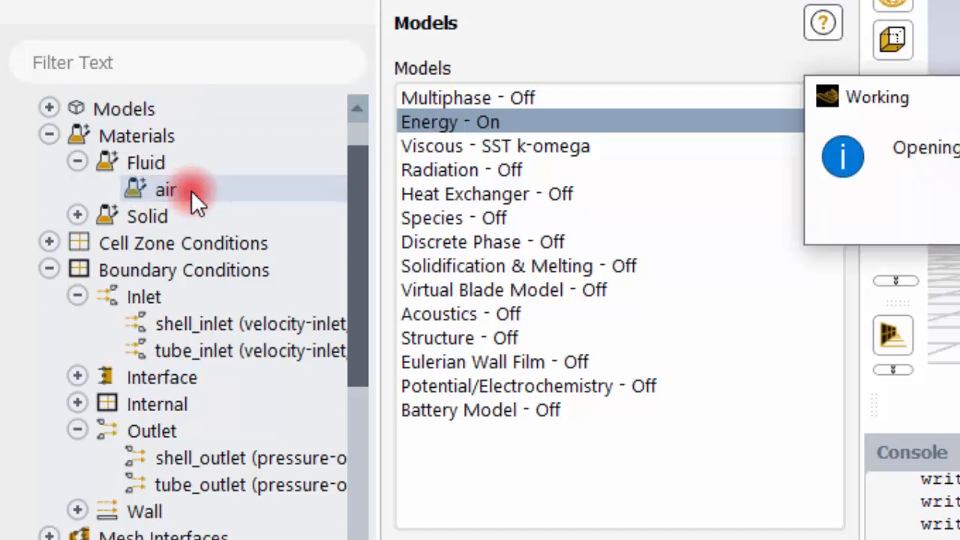
Step: Copy water-liquid from the Fluent Database into the case materials alongside air
double_click(165, 189)
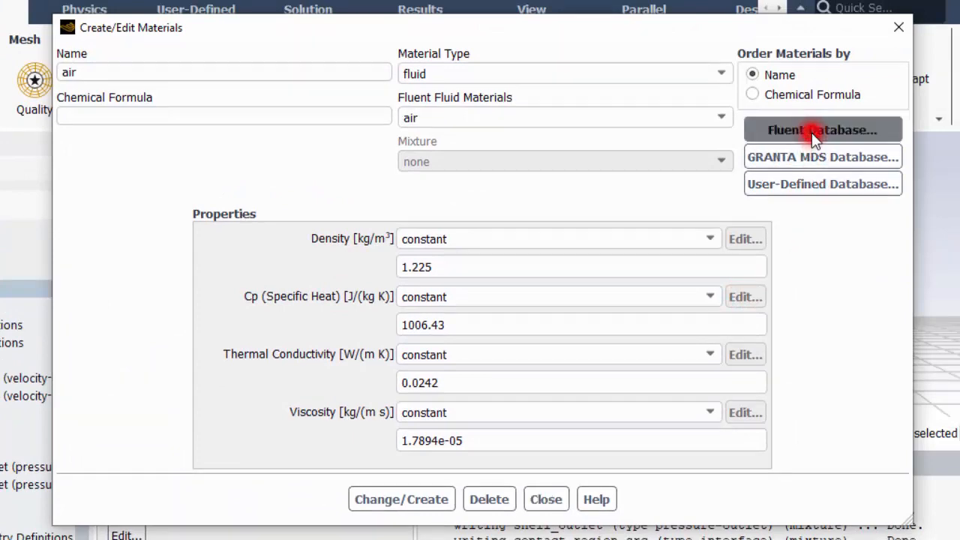
click(822, 130)
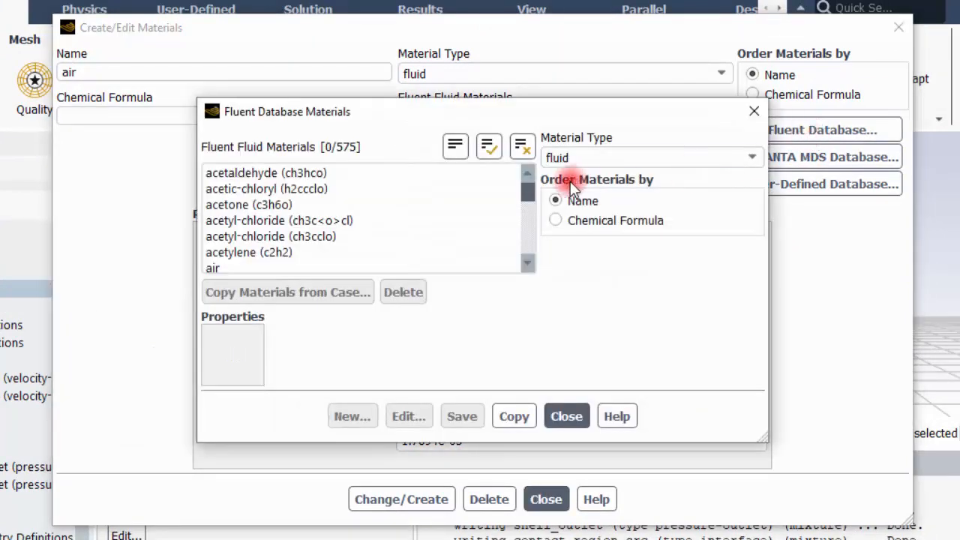
scroll(down, 3)
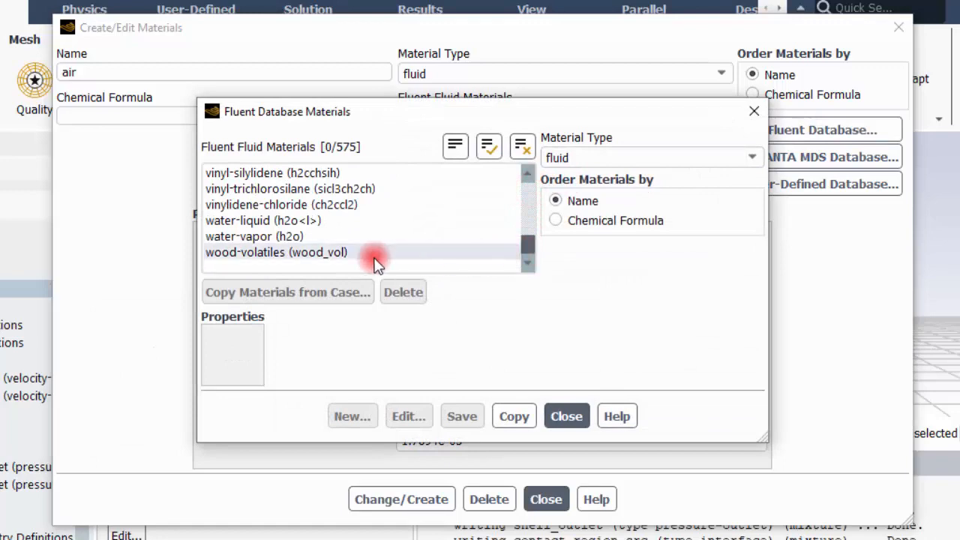
click(262, 220)
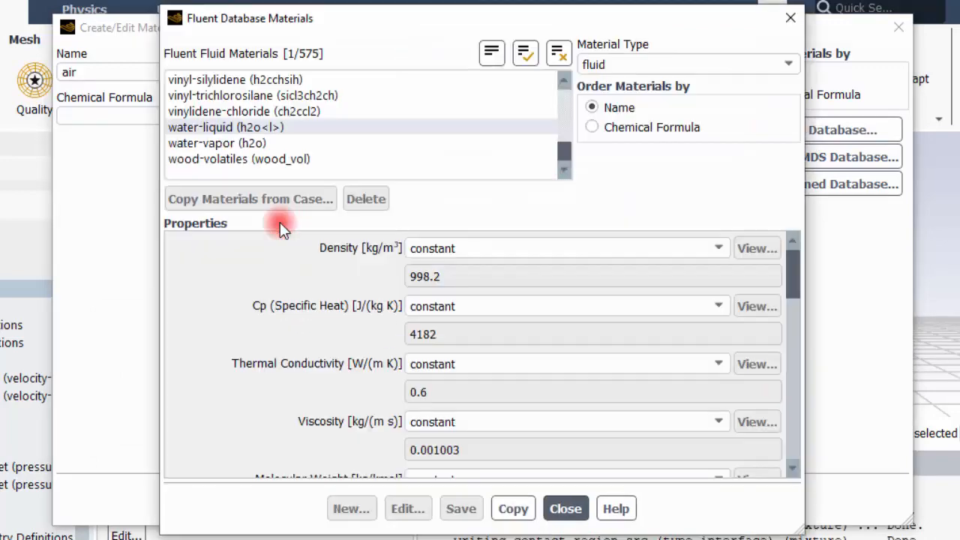
click(512, 508)
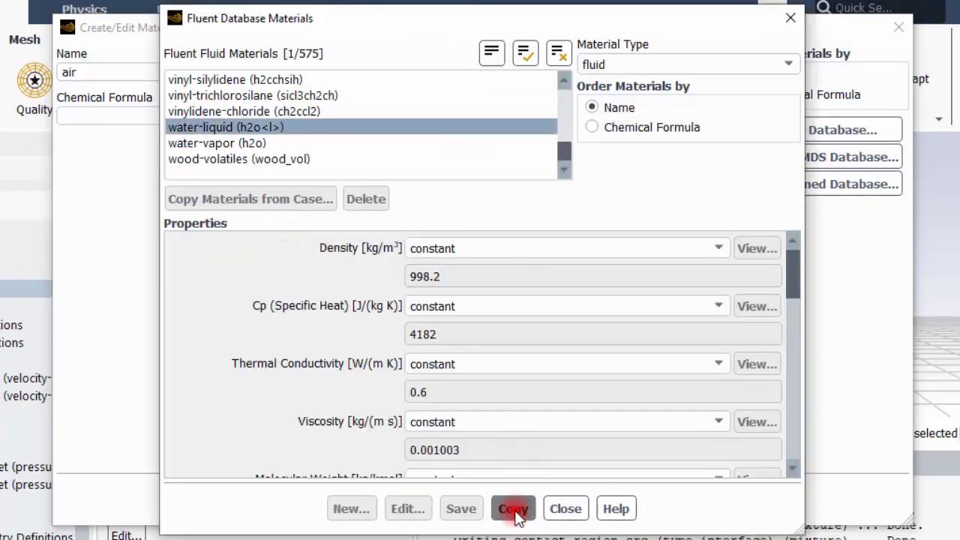
click(513, 509)
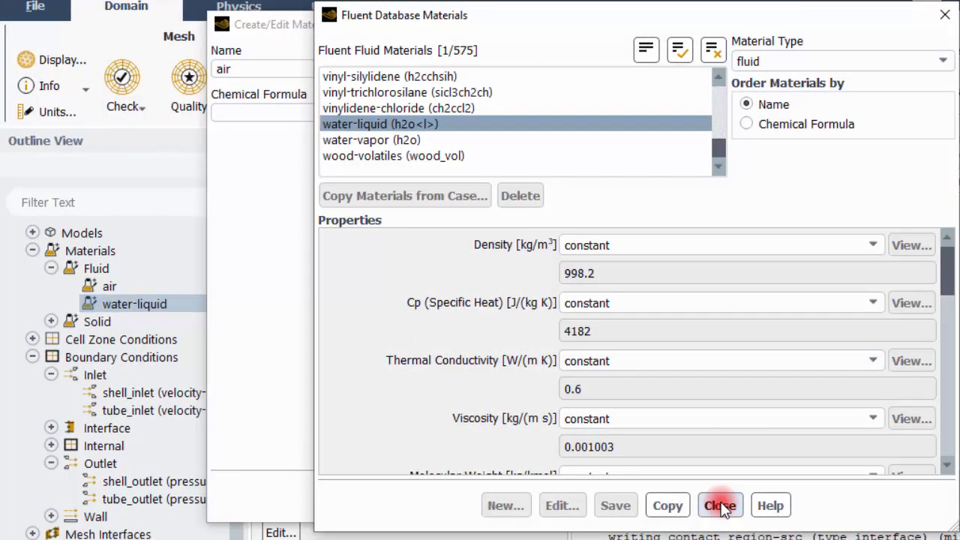
click(719, 505)
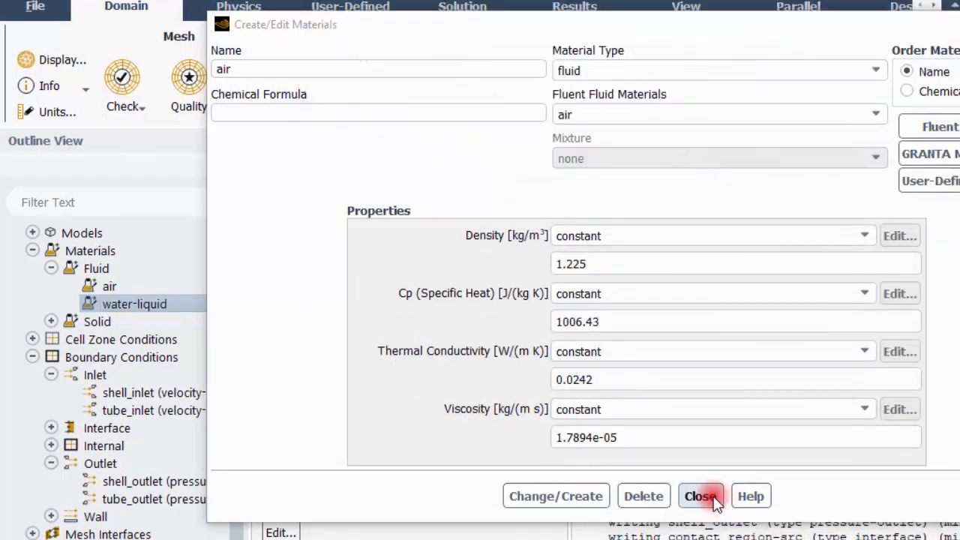
click(701, 495)
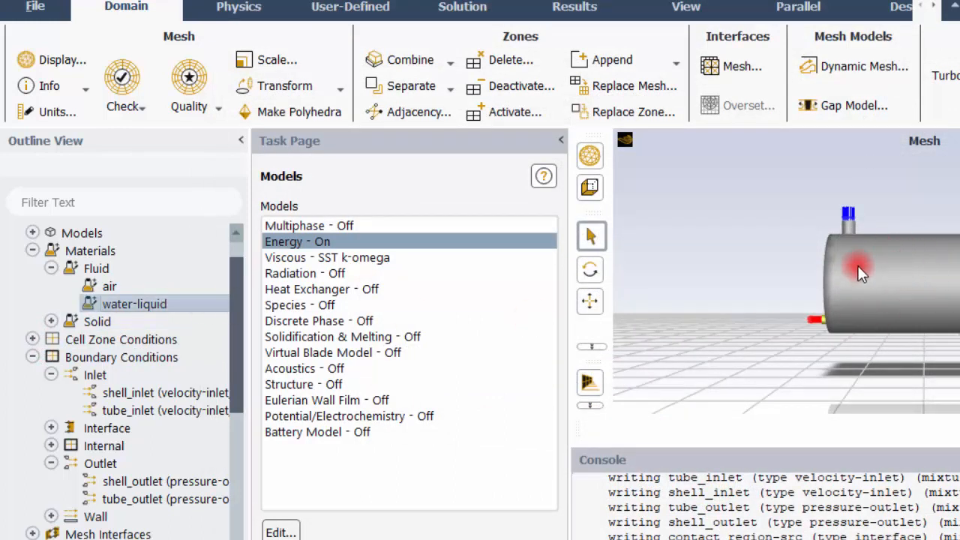
click(33, 251)
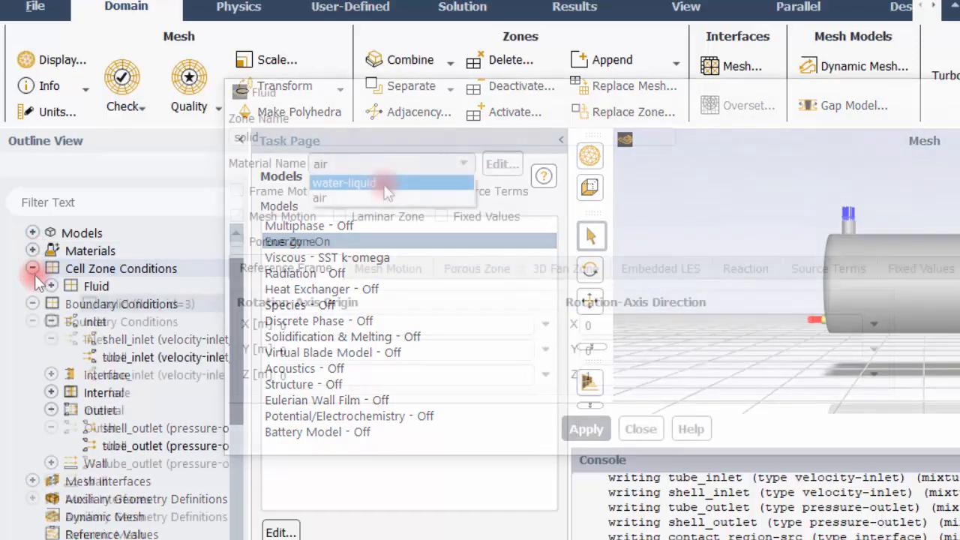
click(343, 183)
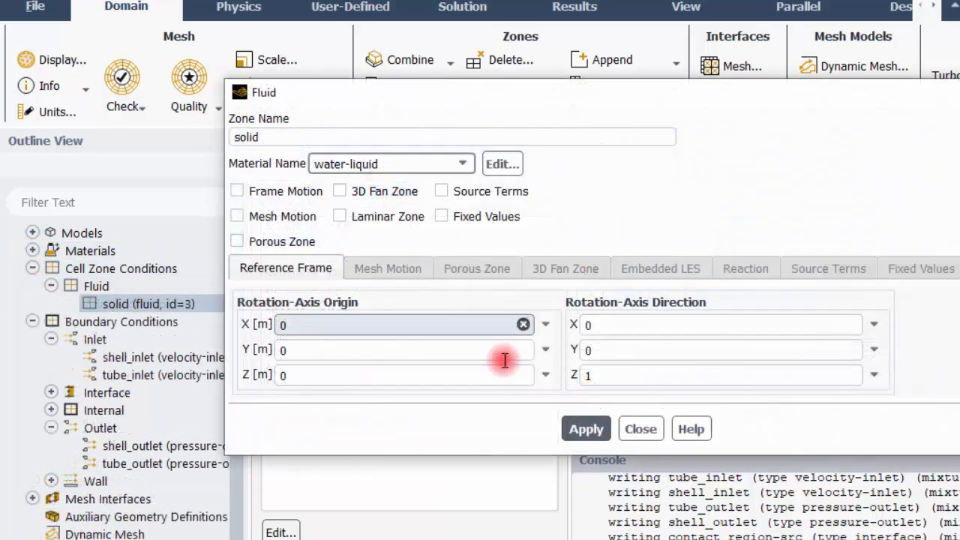
click(585, 428)
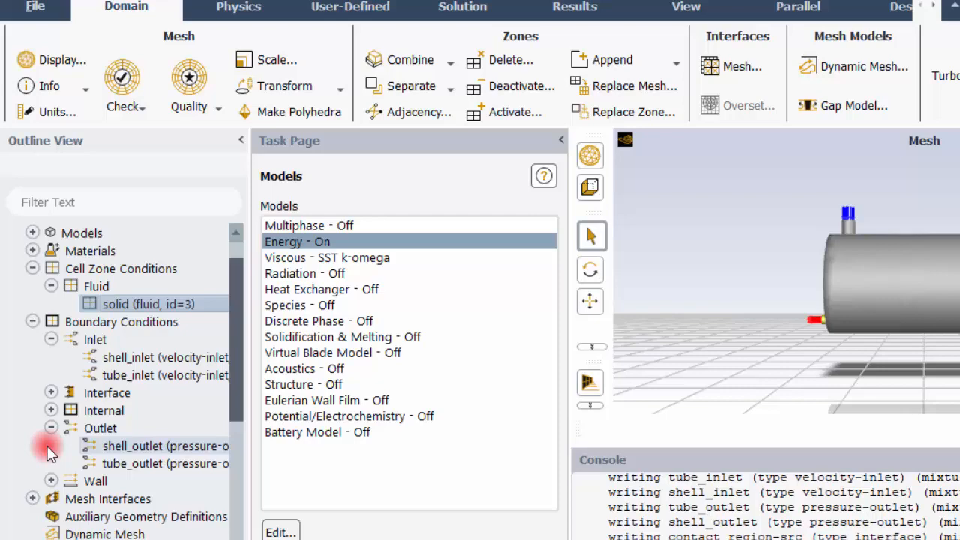
scroll(down, 3)
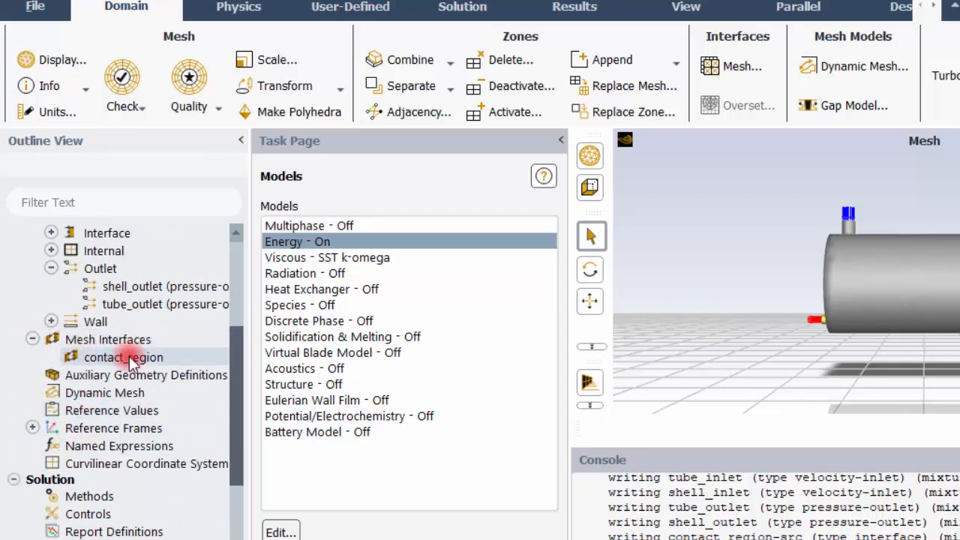
Step: Set contact_region to a Coupled Wall across both interface zones and apply
double_click(124, 357)
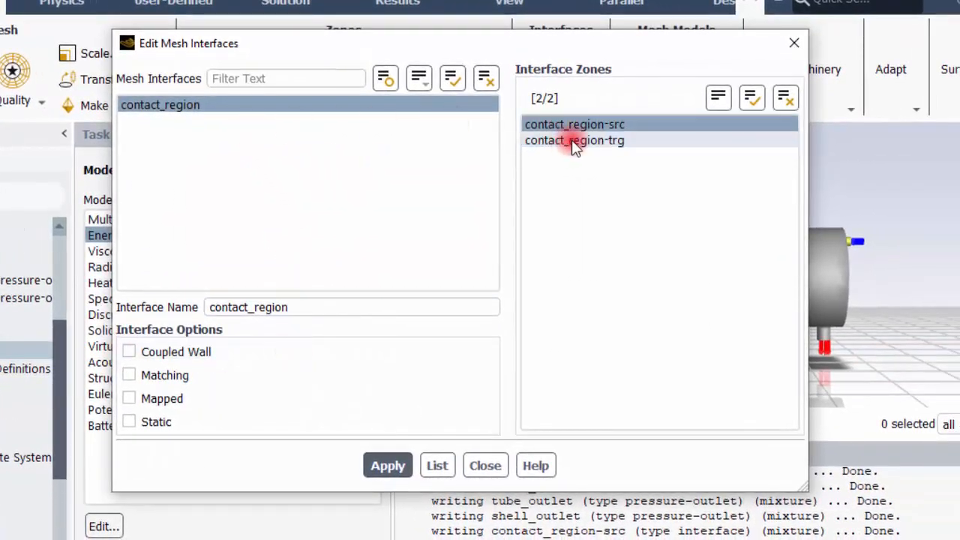
click(574, 140)
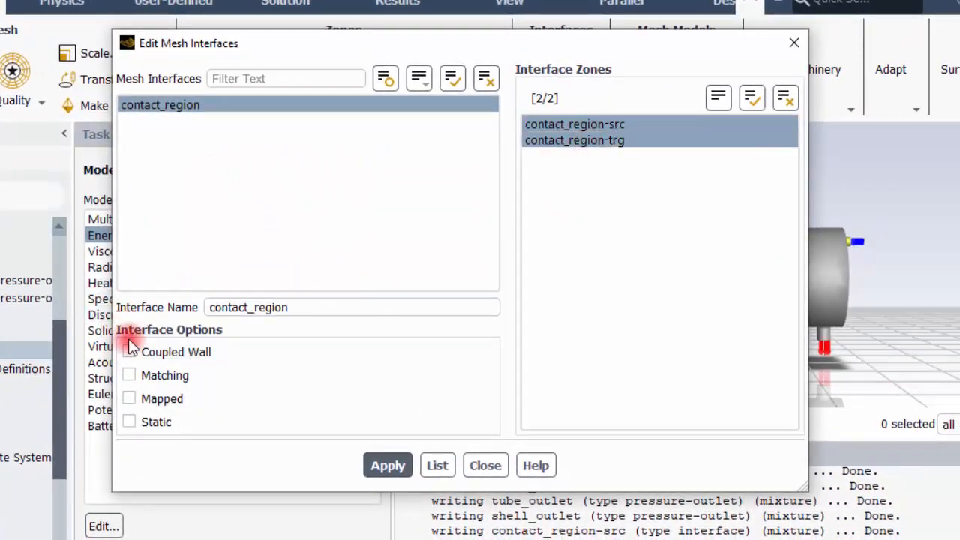
click(128, 351)
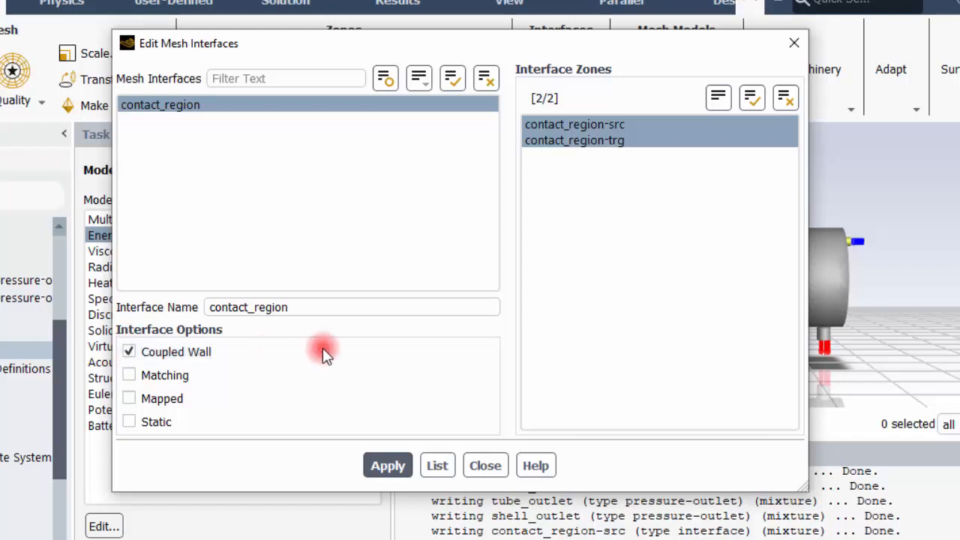
mouse_move(453, 394)
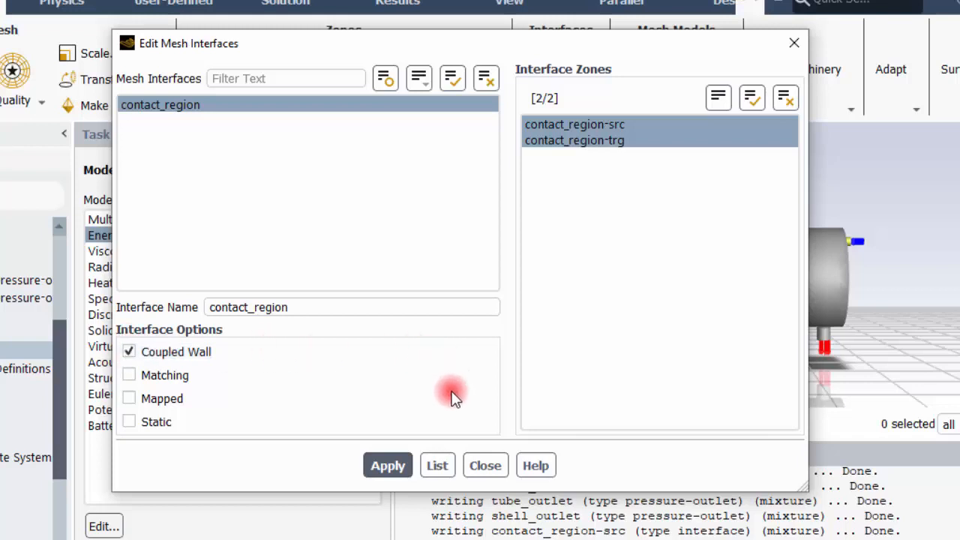
click(388, 465)
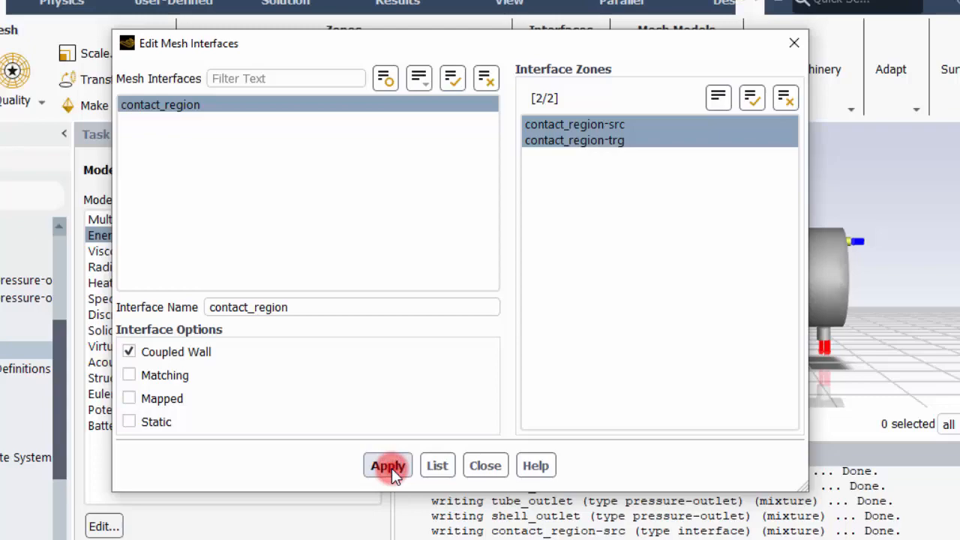
click(387, 465)
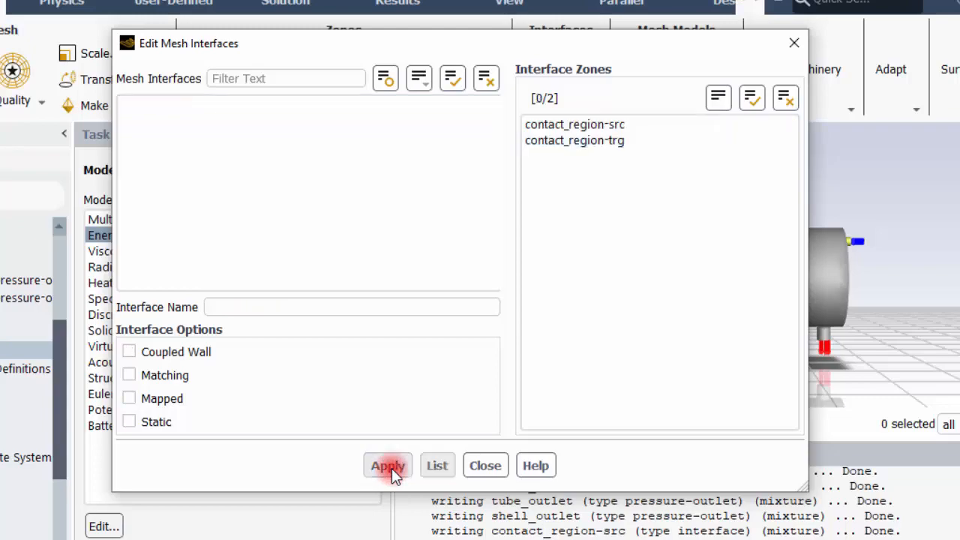
click(387, 465)
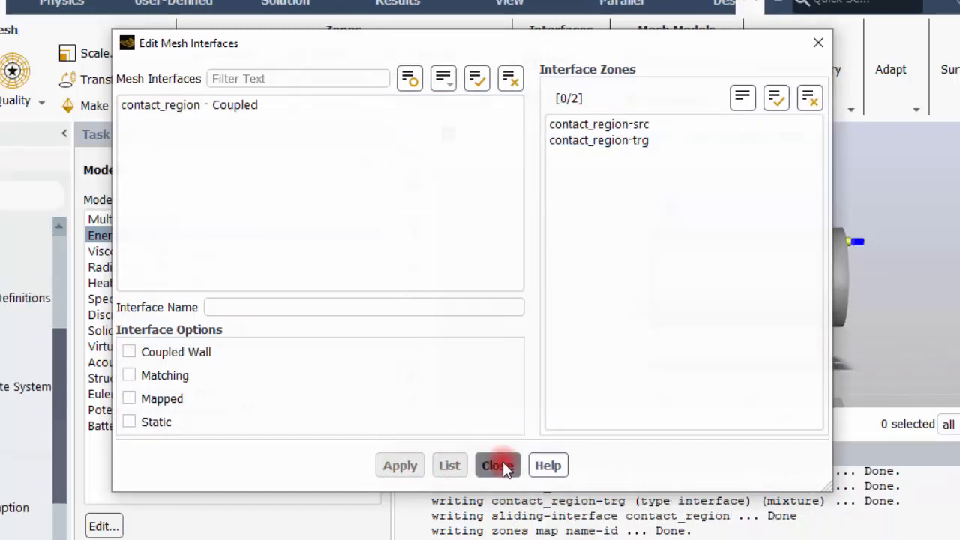
click(498, 465)
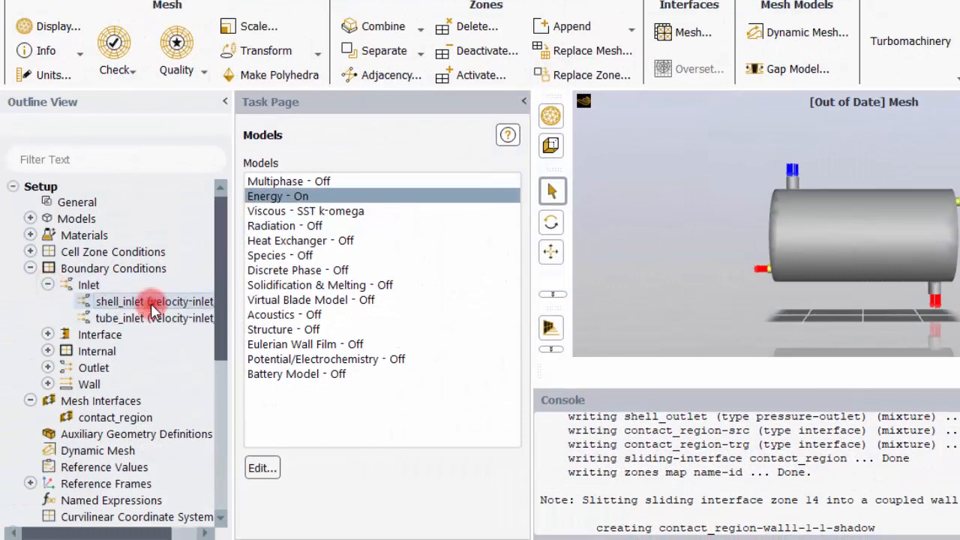
Step: Give shell_inlet a velocity magnitude of 0.3 m/s and edit its temperature
double_click(153, 301)
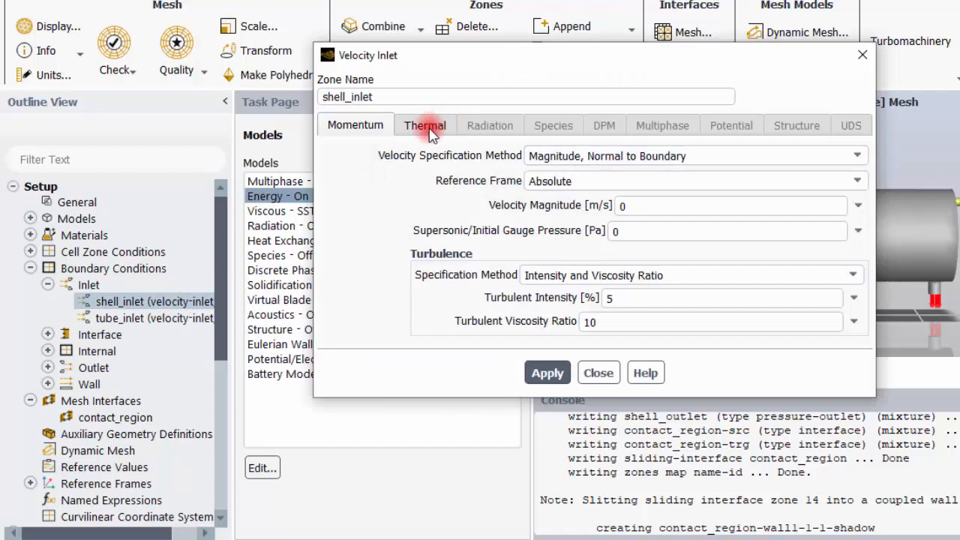
click(727, 204)
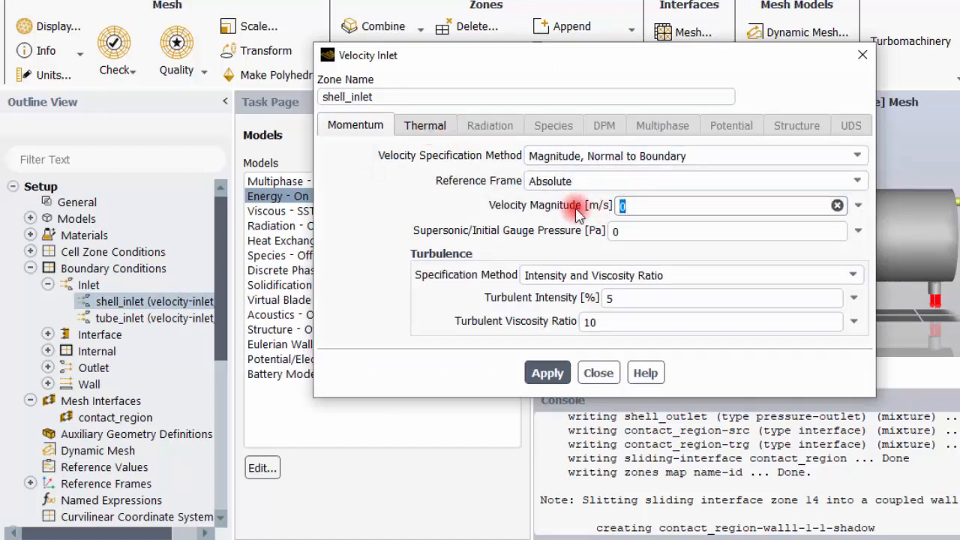
text(0.3)
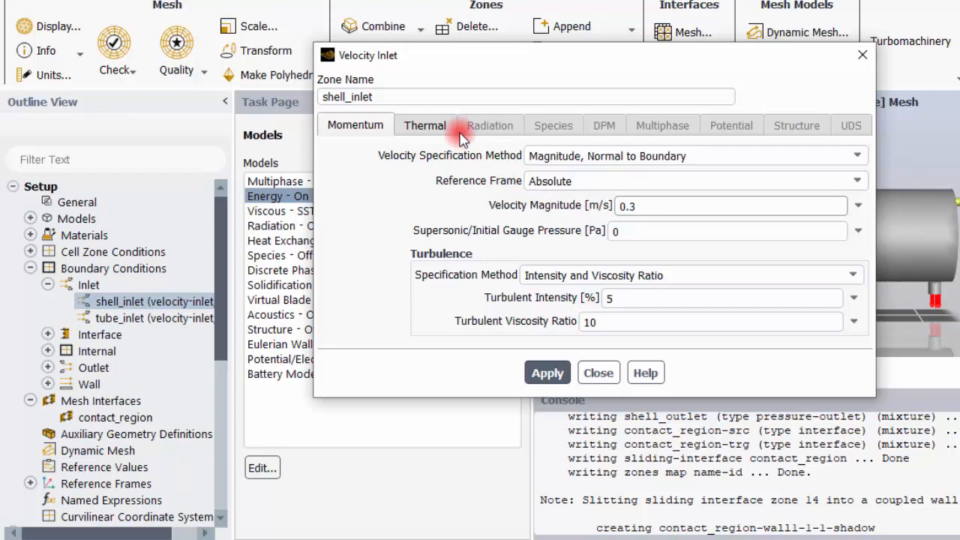
click(425, 125)
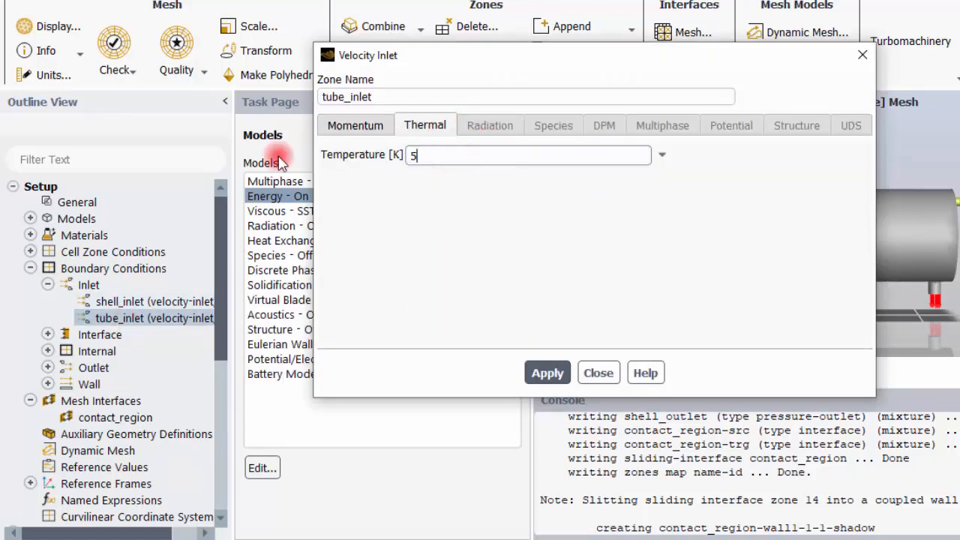
text(00)
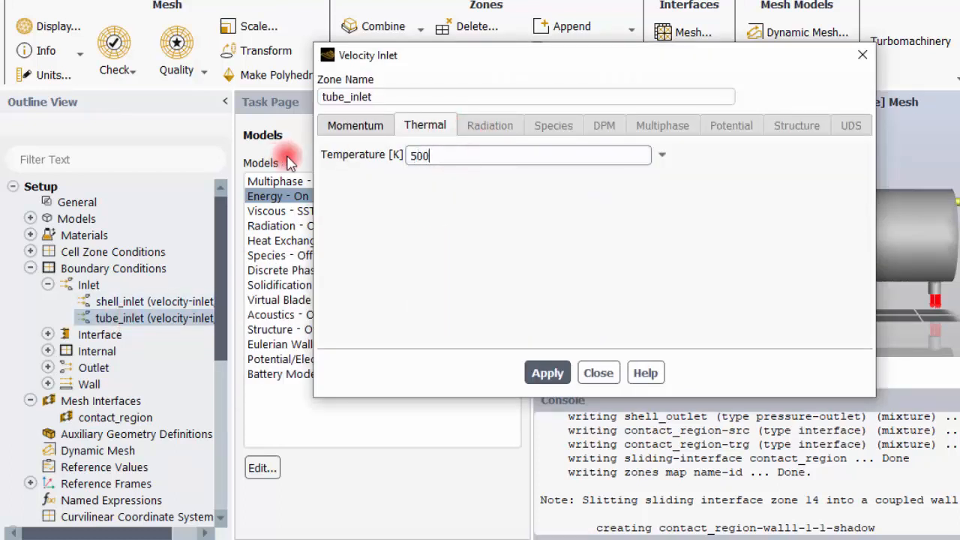
Step: Give tube_inlet a velocity magnitude of 0.3 m/s at 500 K
click(354, 125)
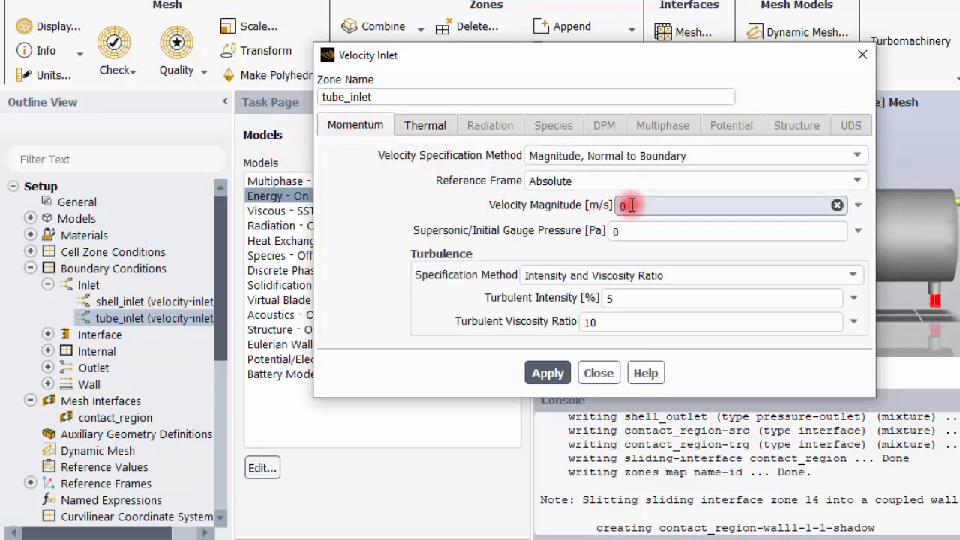
text(0.3)
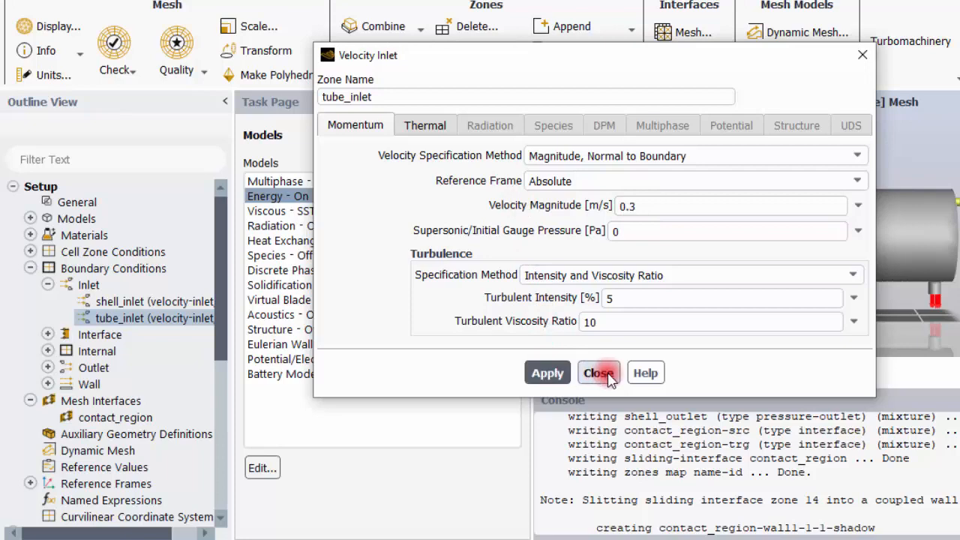
click(599, 373)
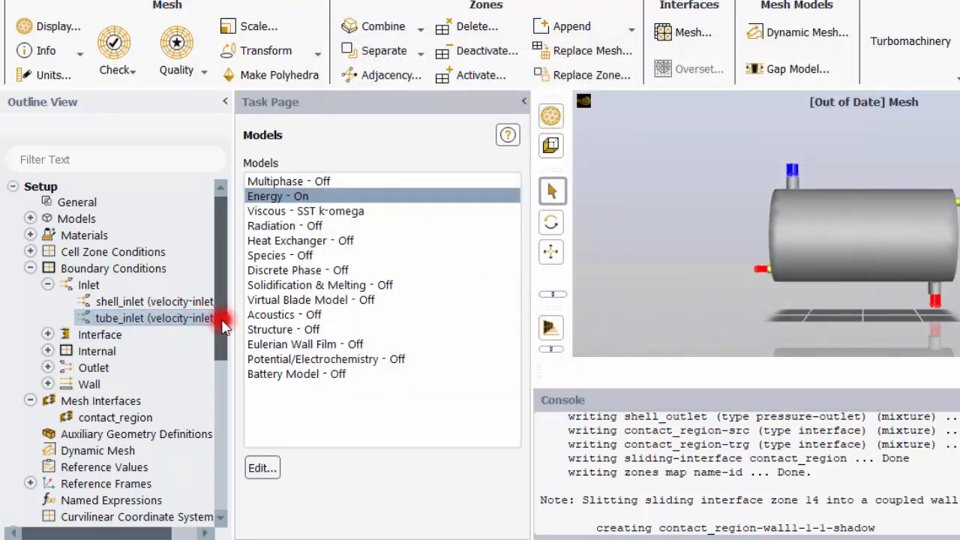
Step: Initialize the flow field using Hybrid Initialization under Solution > Initialization
scroll(down, 3)
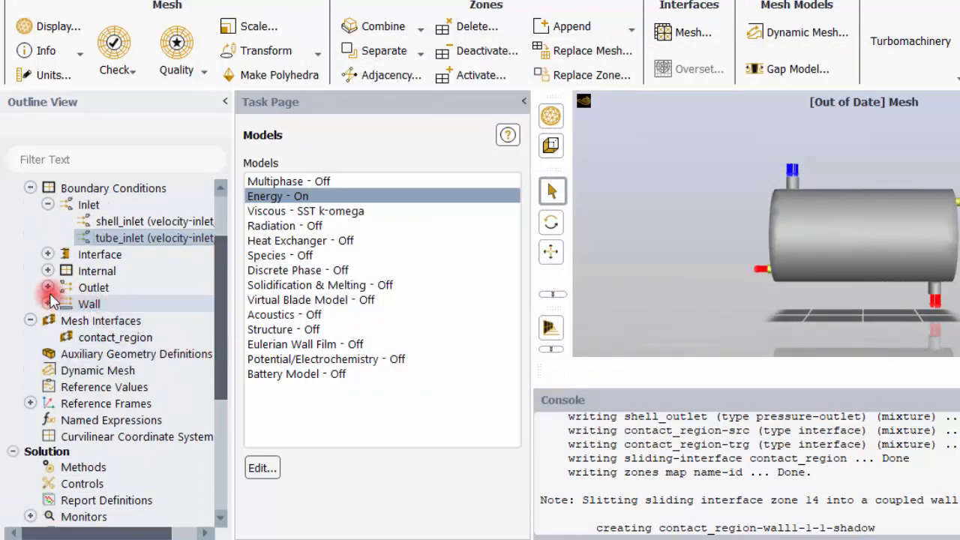
click(47, 287)
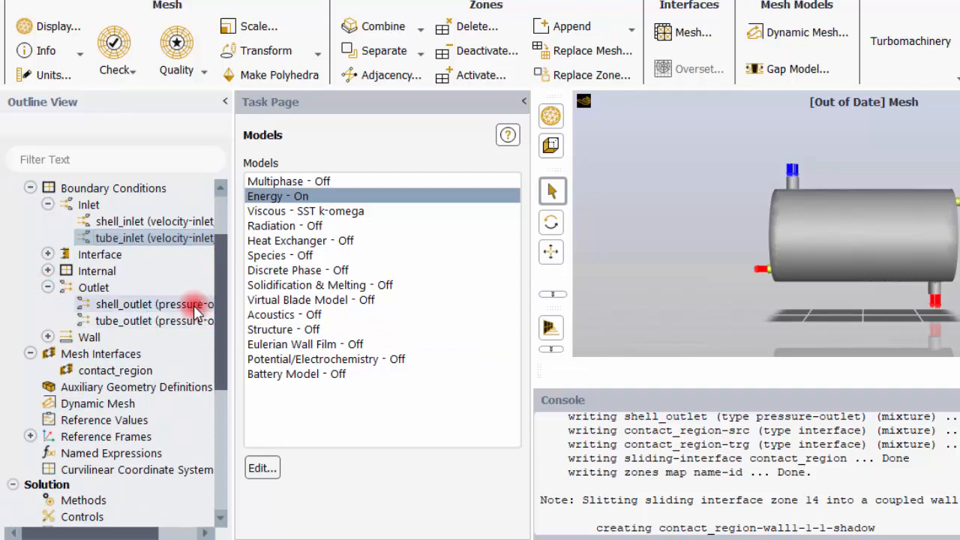
click(90, 434)
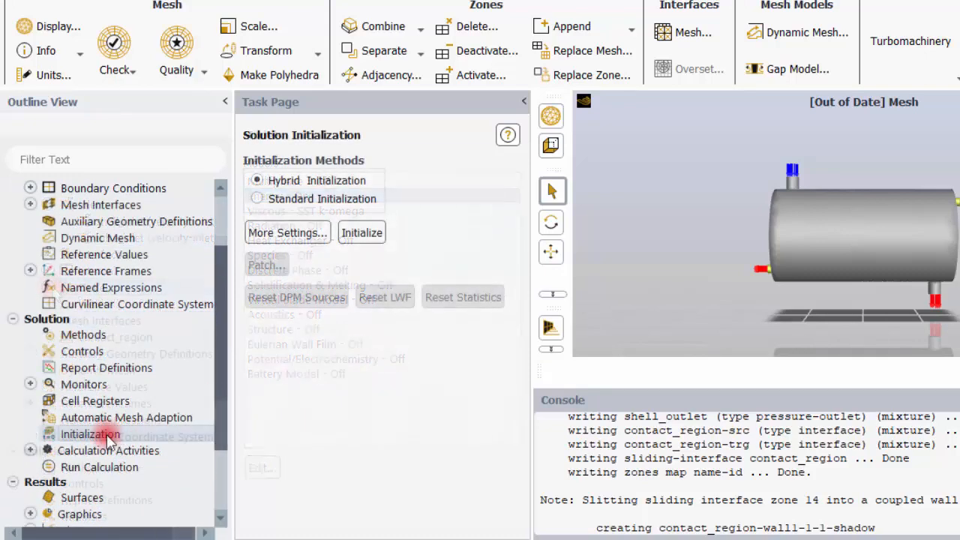
click(362, 233)
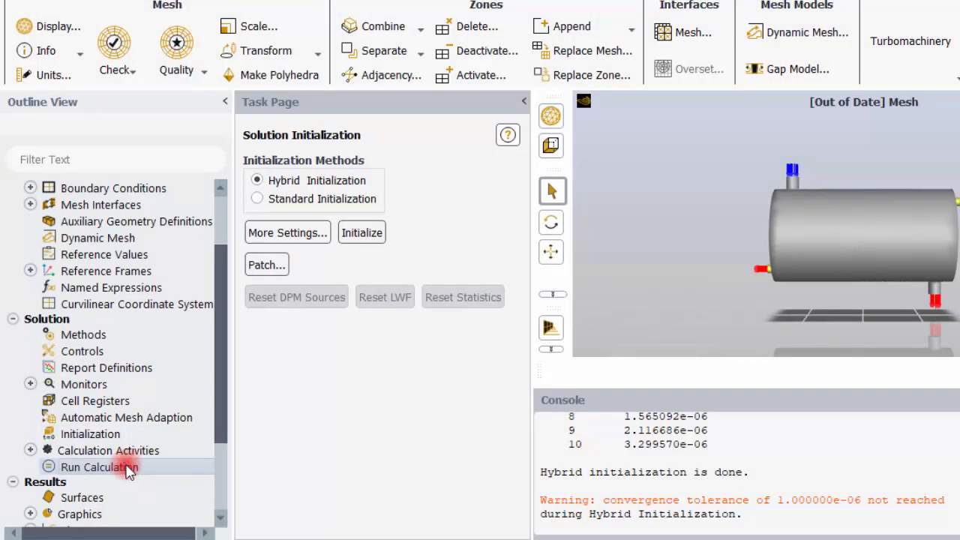
click(99, 467)
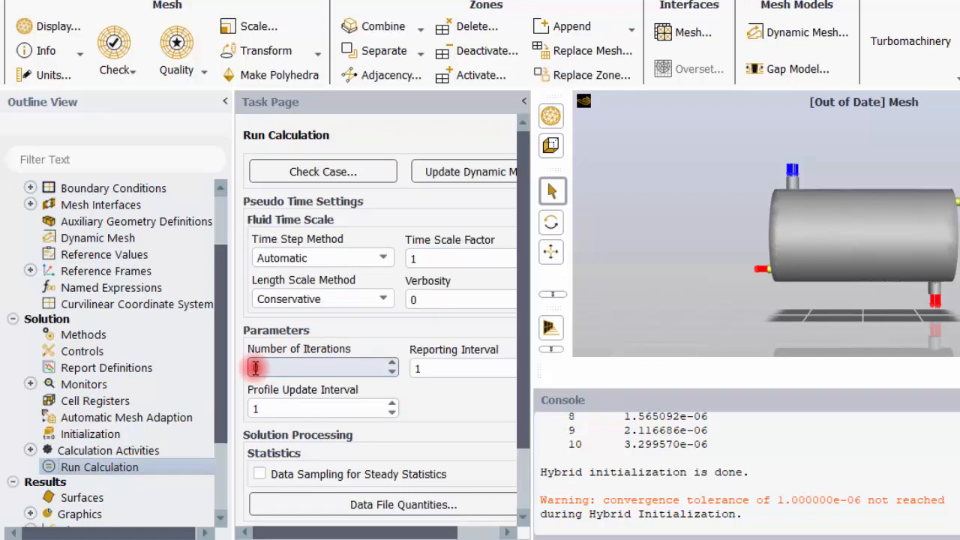
Step: Calculate 10 iterations and acknowledge the Calculation complete message
text(10)
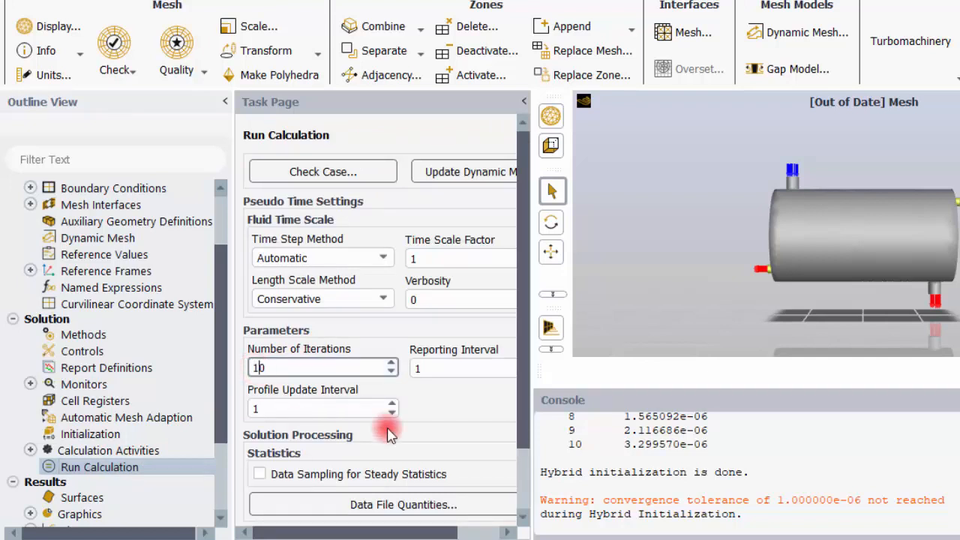
scroll(down, 3)
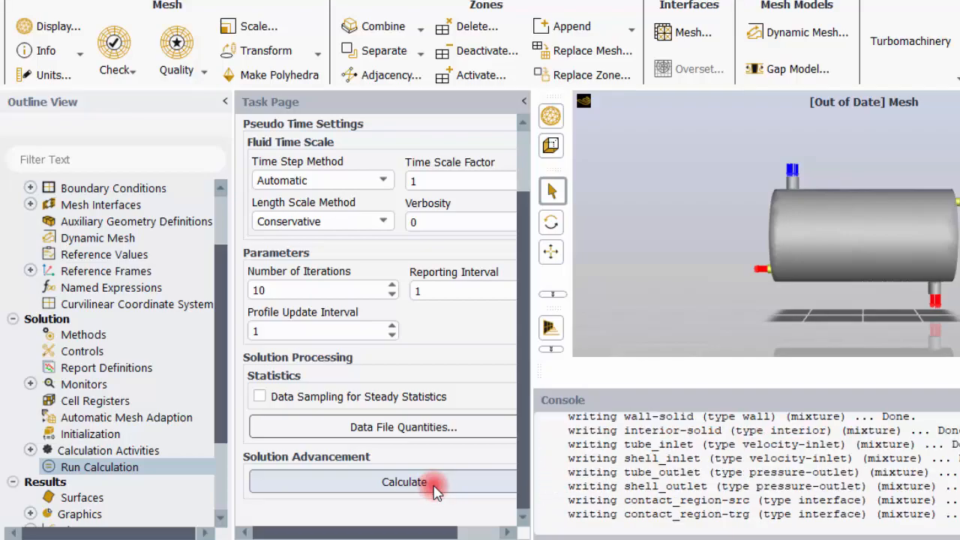
click(404, 481)
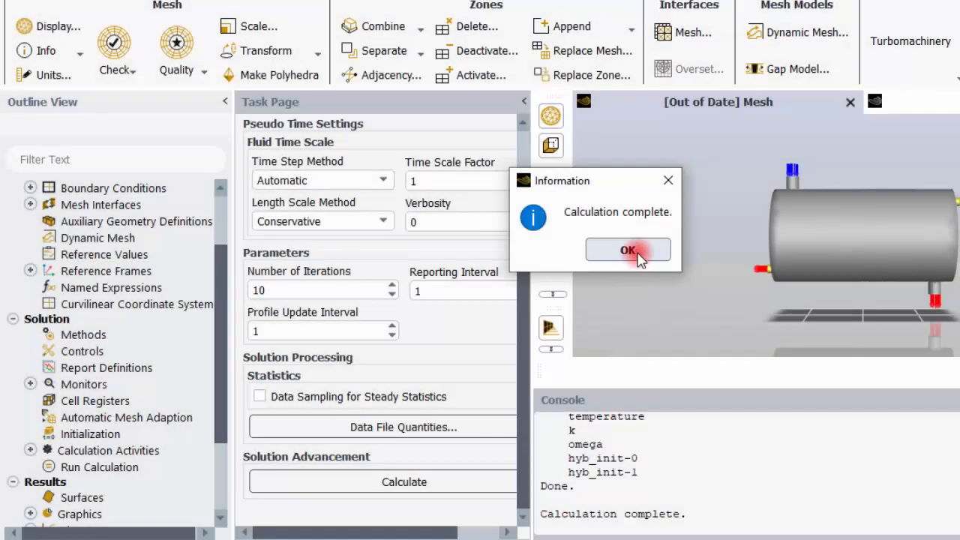
click(628, 250)
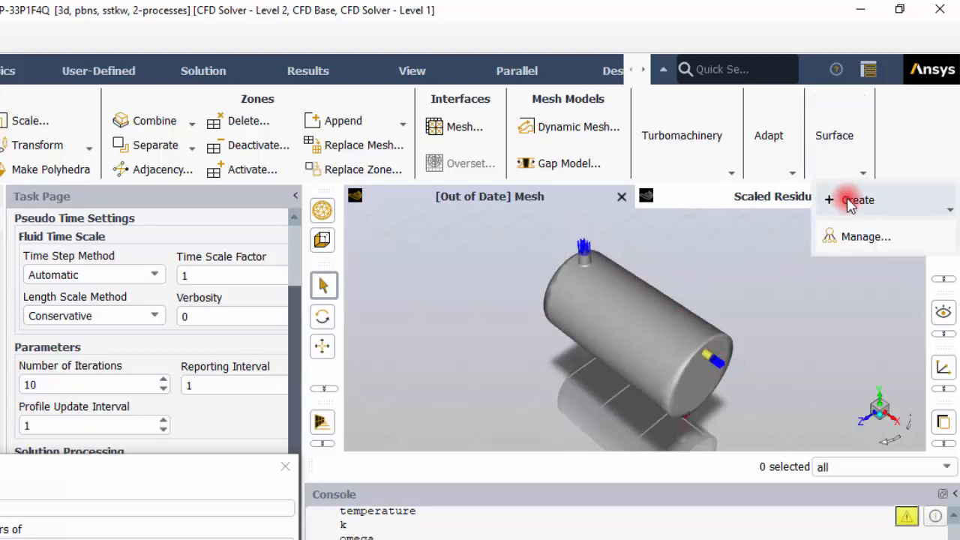
Step: Create plane-12, an XY plane surface at Z = 0
click(857, 199)
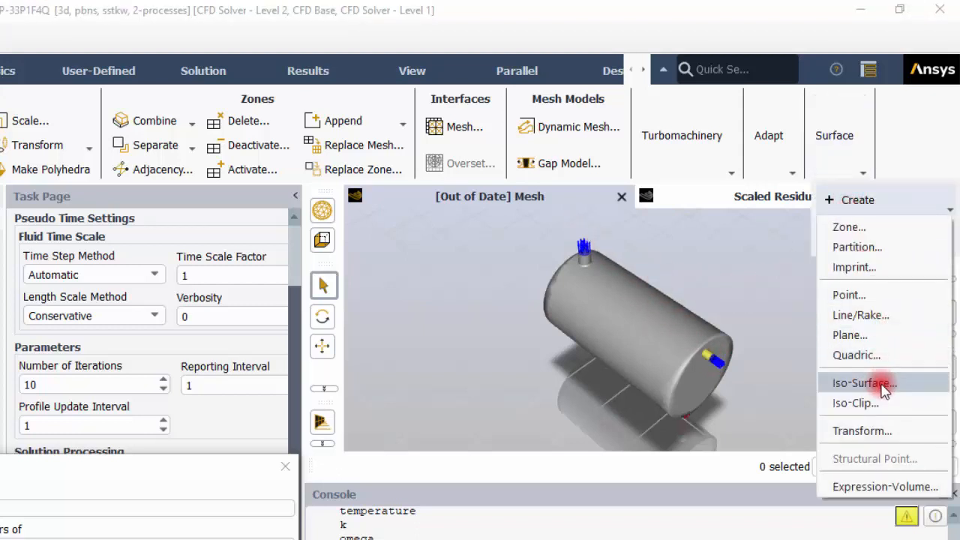
mouse_move(855, 355)
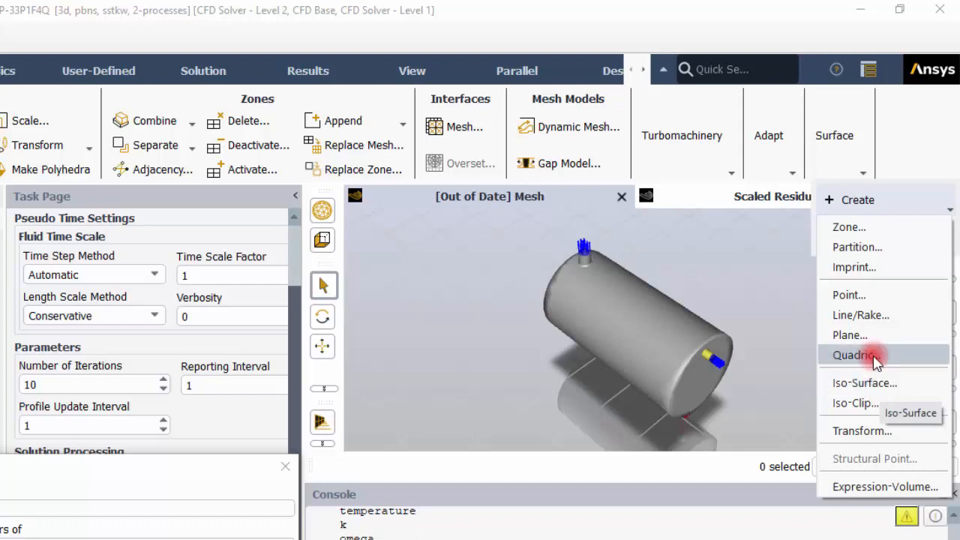
click(850, 336)
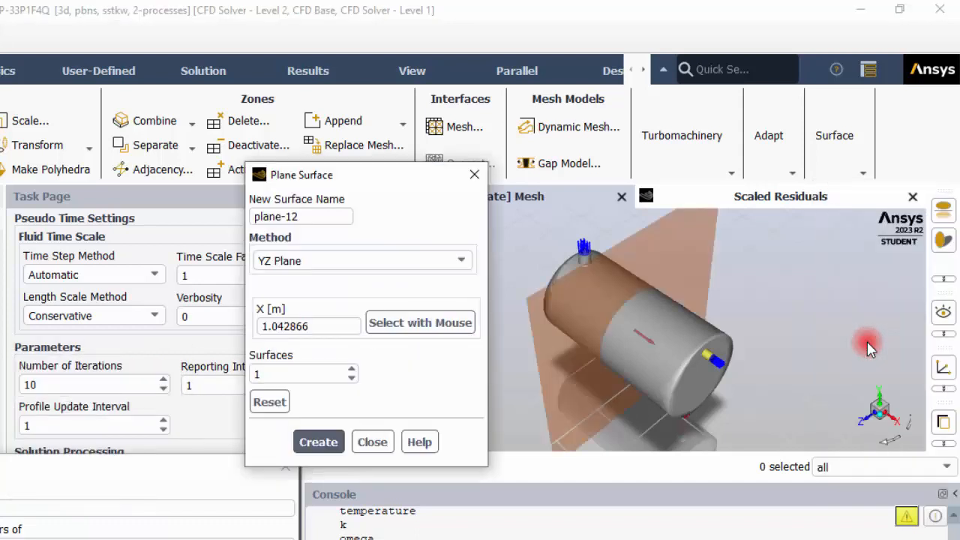
mouse_move(881, 401)
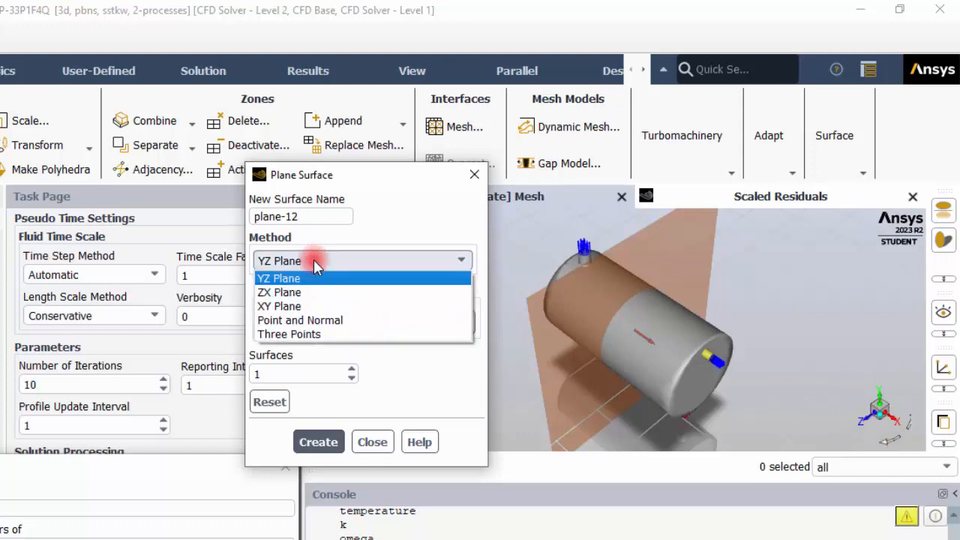
mouse_move(285, 292)
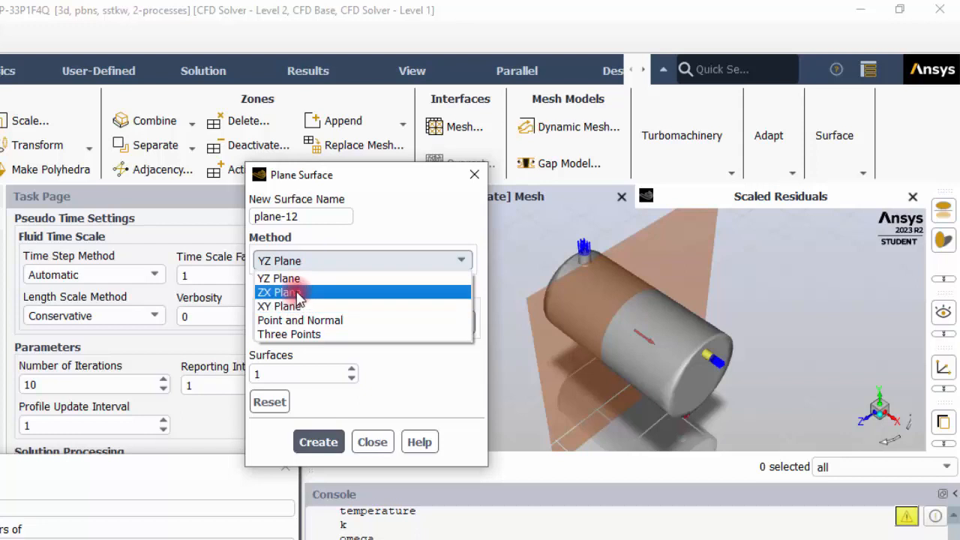
click(282, 306)
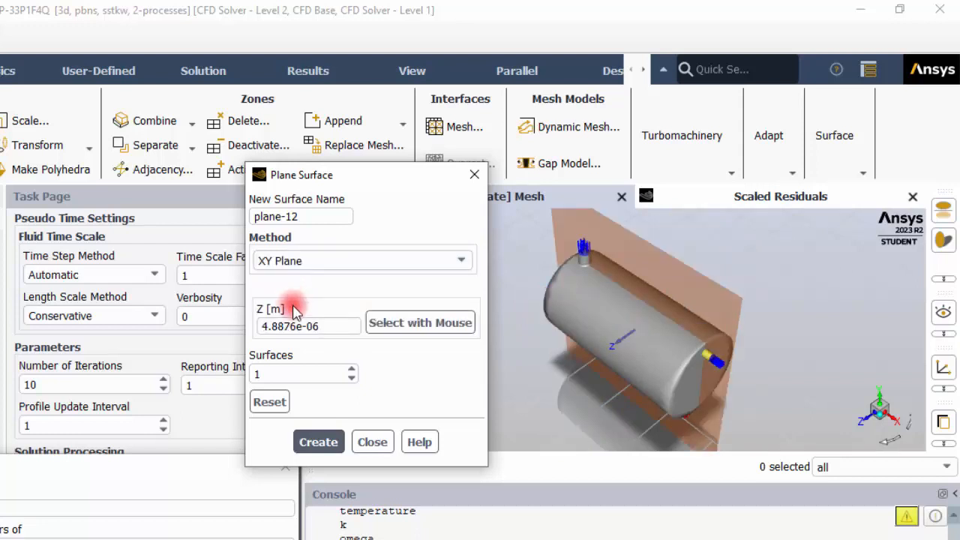
mouse_move(381, 359)
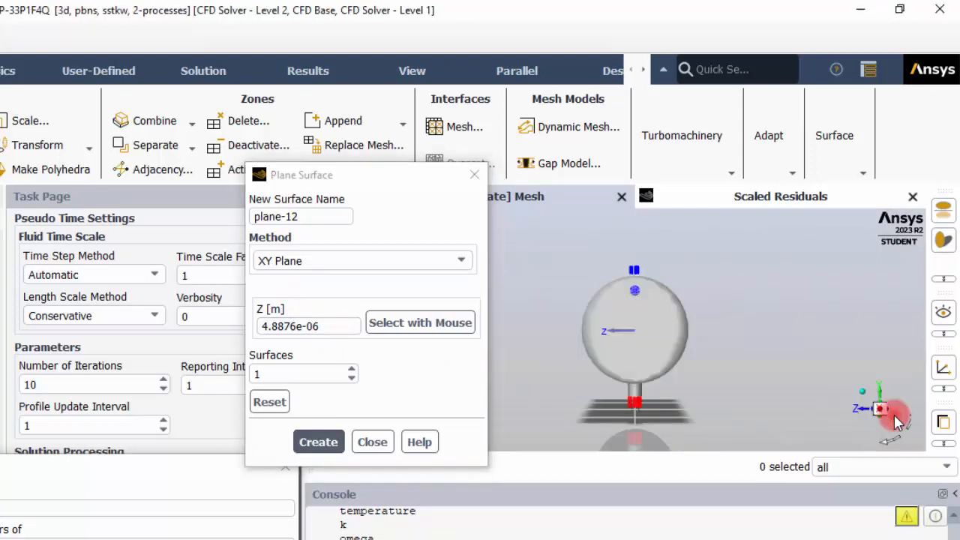
mouse_move(607, 293)
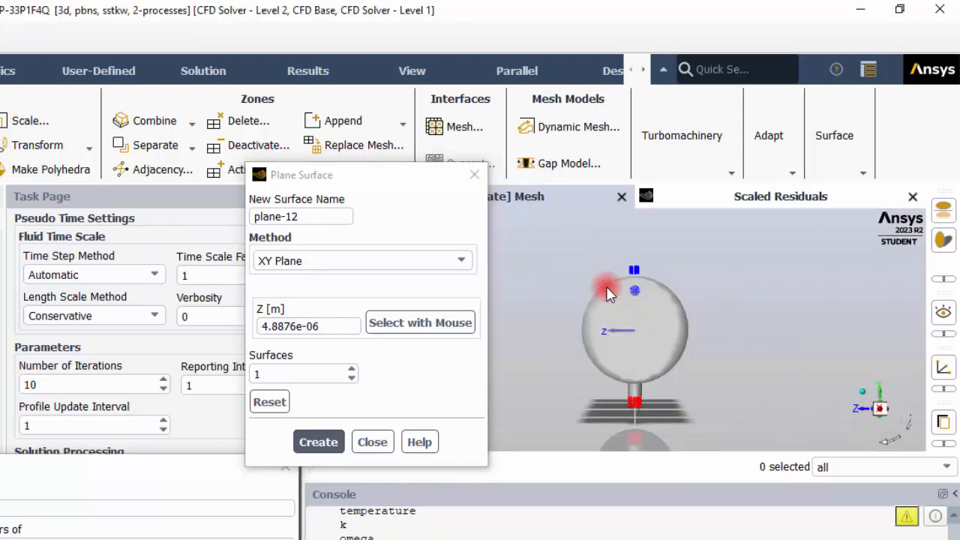
mouse_move(636, 296)
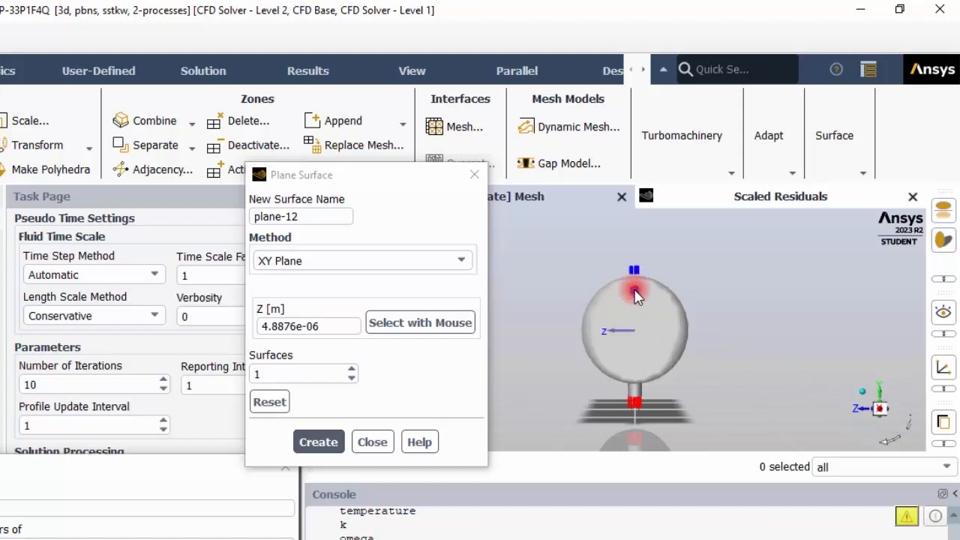
triple_click(308, 325)
text(0)
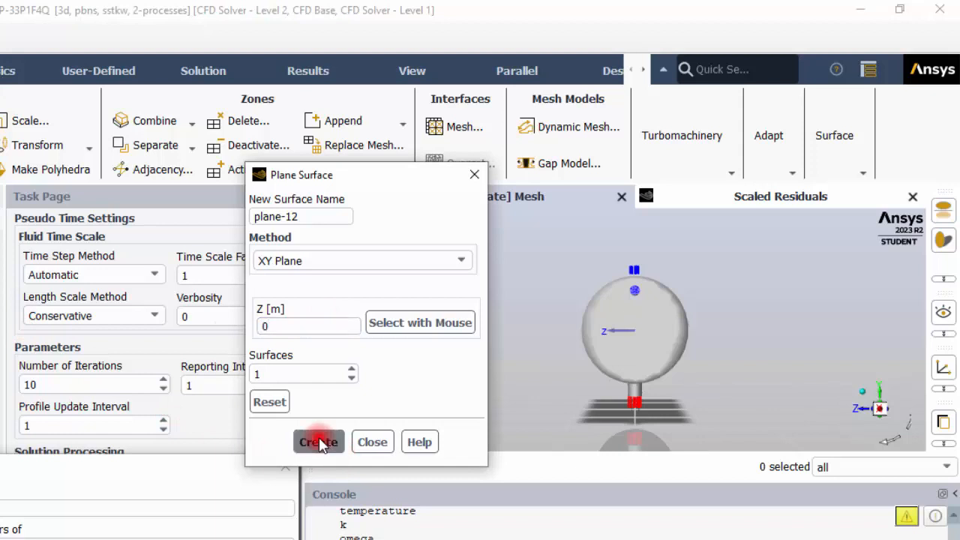
click(318, 442)
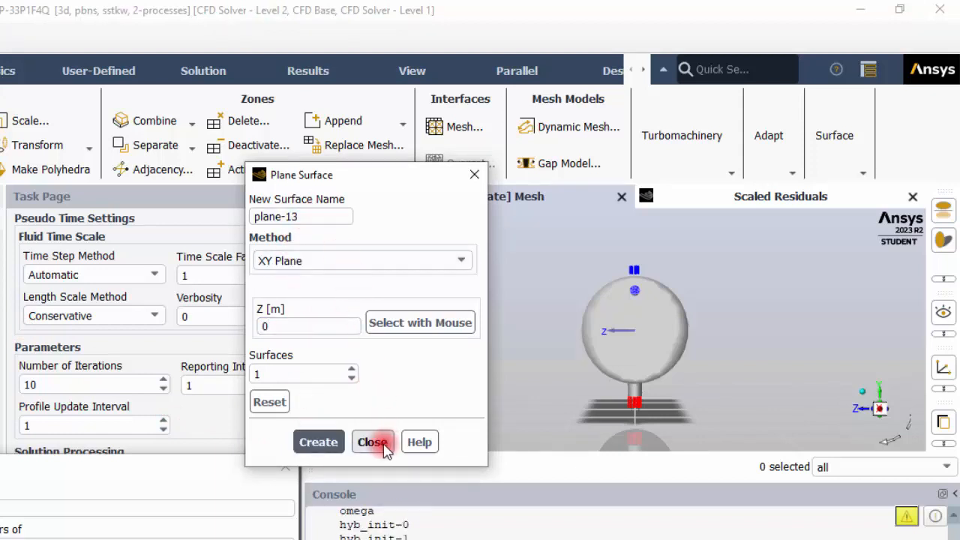
click(373, 441)
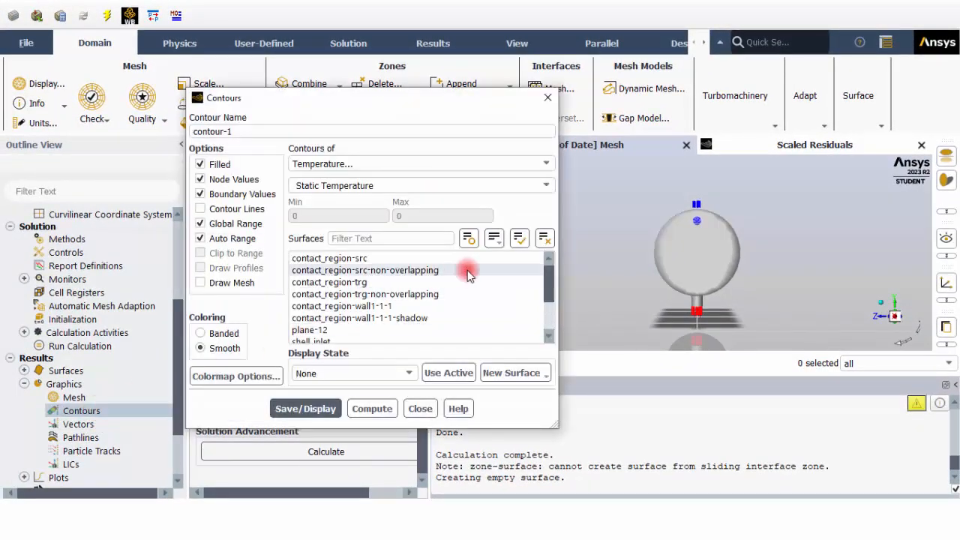
Step: Display the static temperature contour on plane-12 with Global Range unchecked
scroll(down, 3)
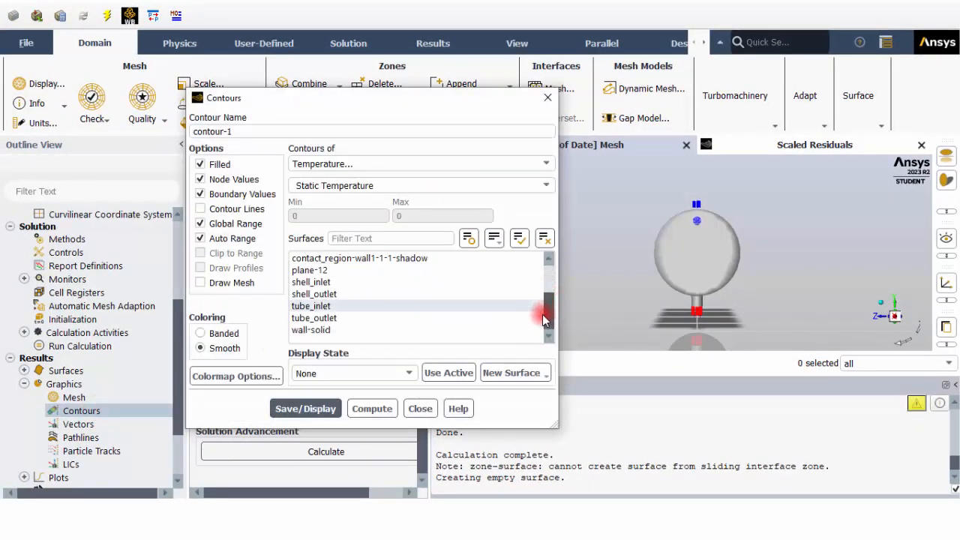
mouse_move(561, 310)
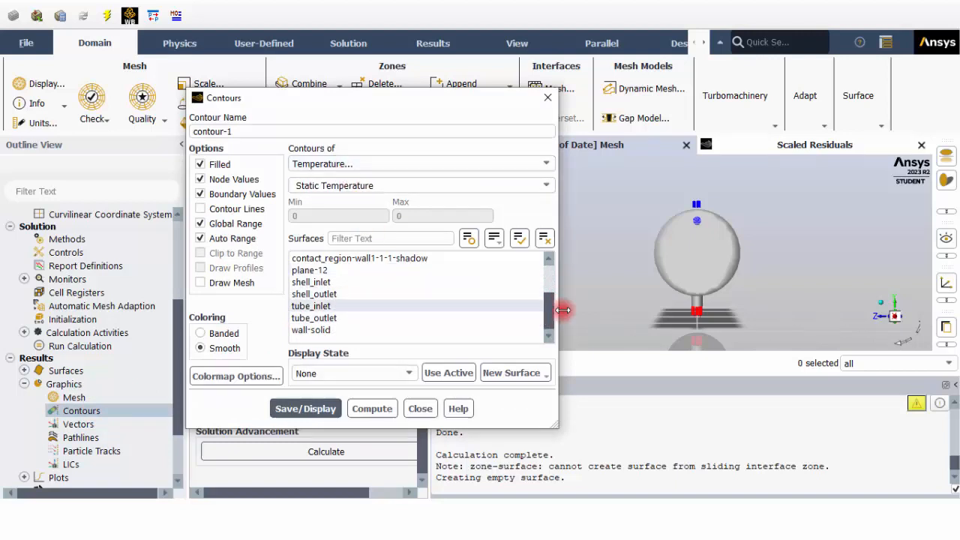
click(310, 270)
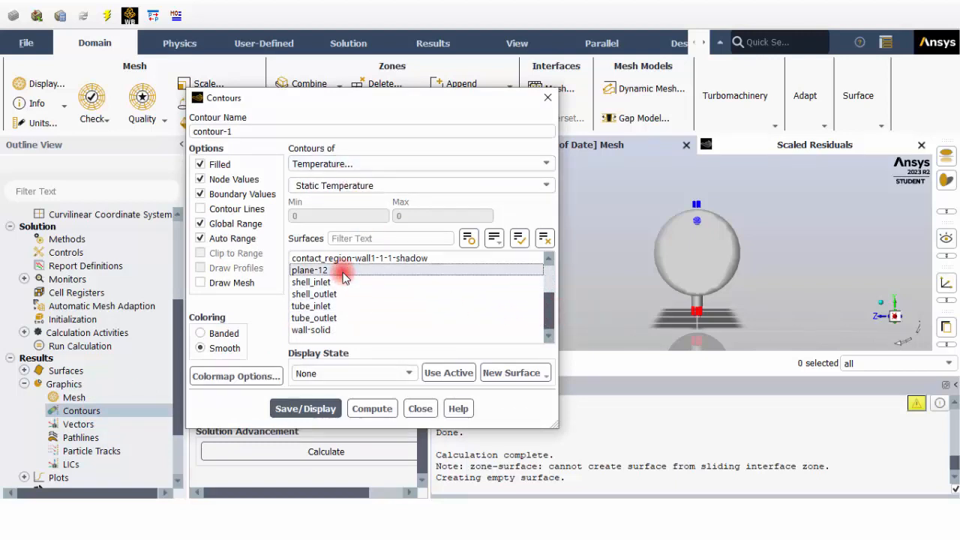
click(309, 270)
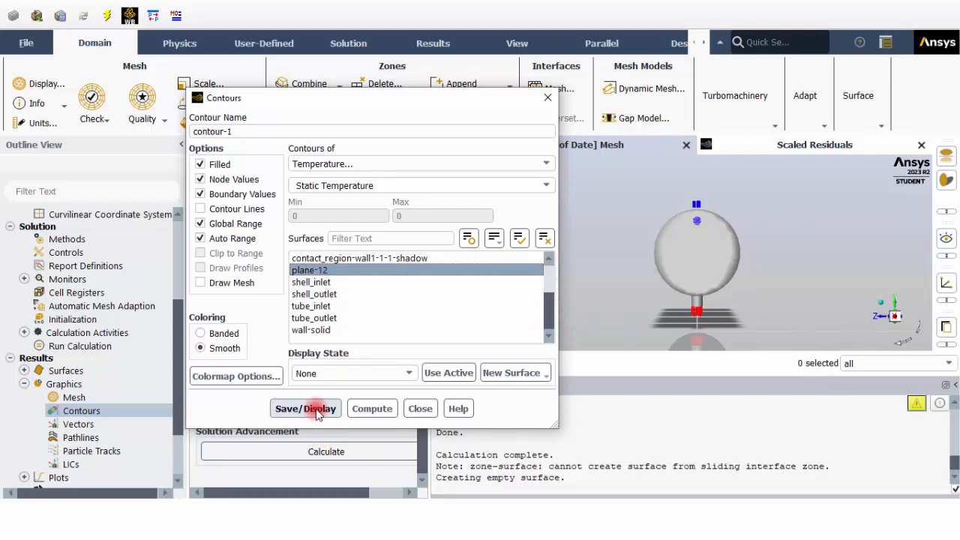
click(306, 408)
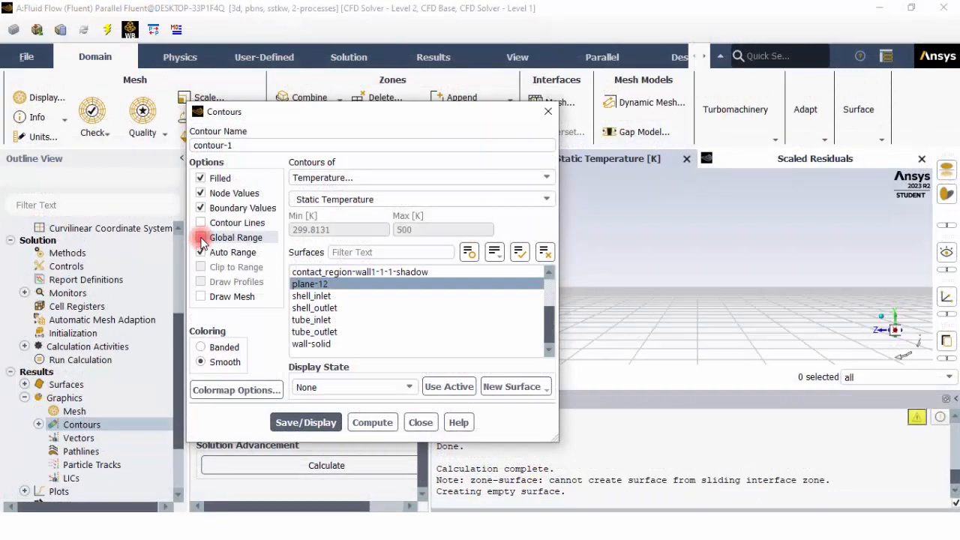
click(201, 237)
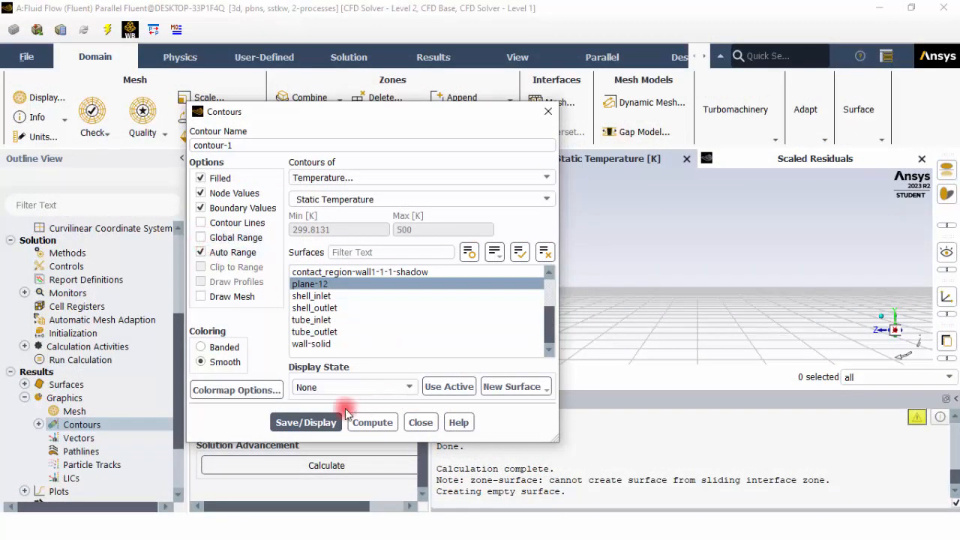
mouse_move(837, 355)
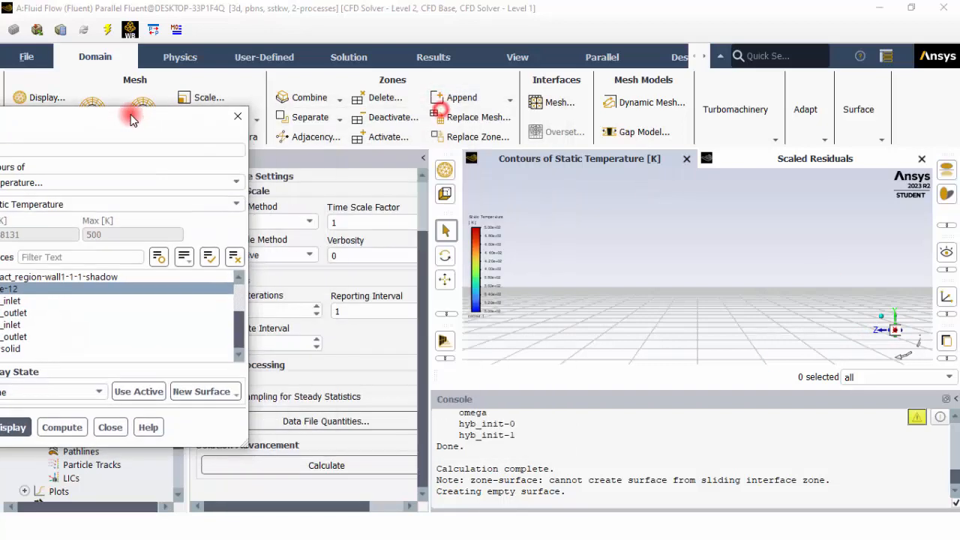
click(445, 362)
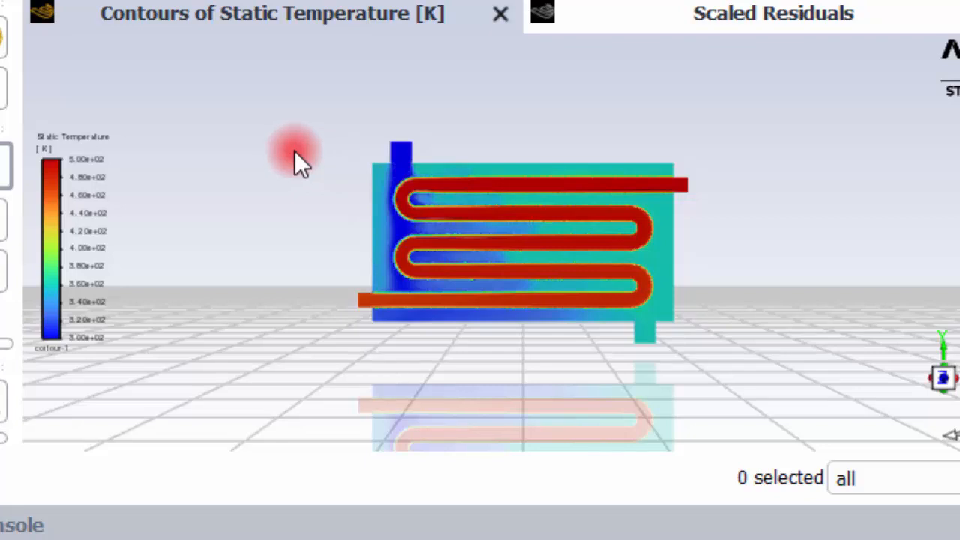
mouse_move(585, 187)
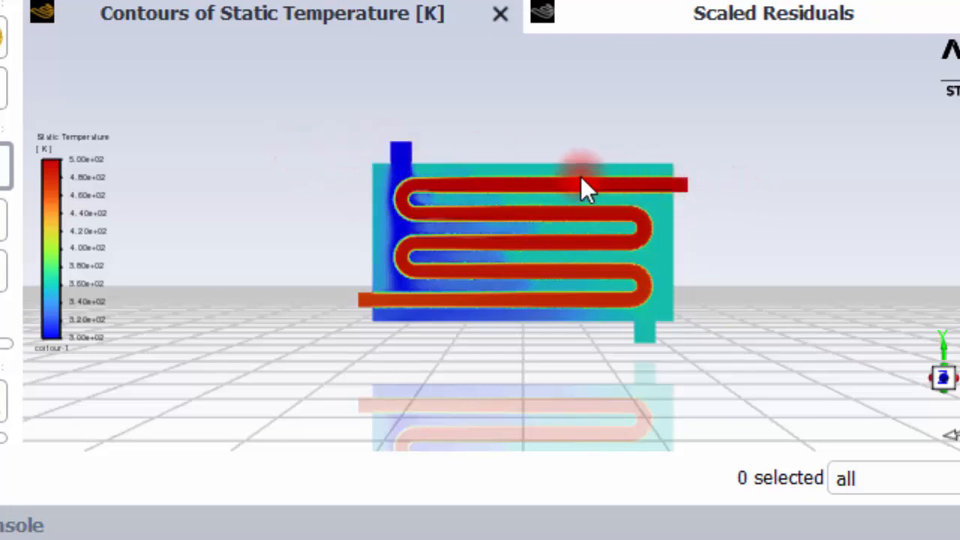
mouse_move(626, 229)
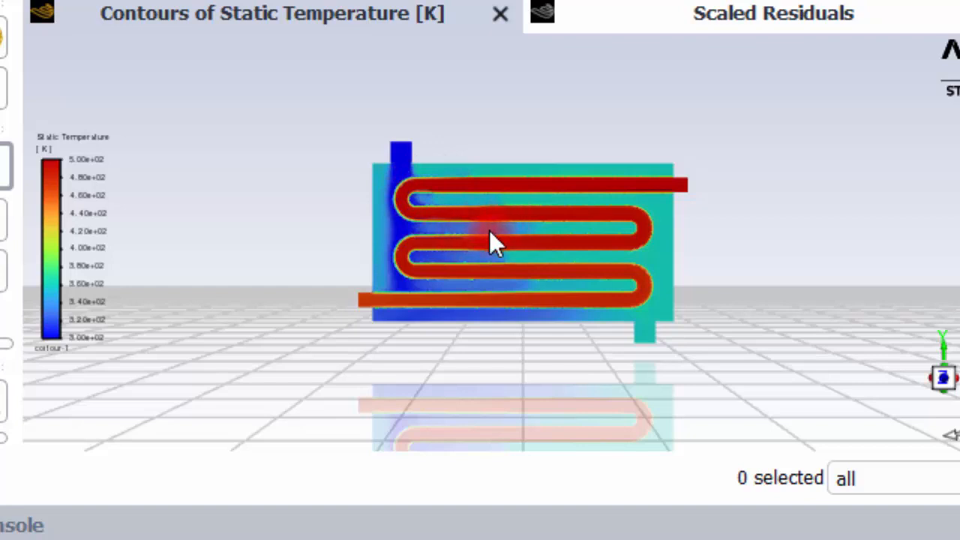
mouse_move(405, 165)
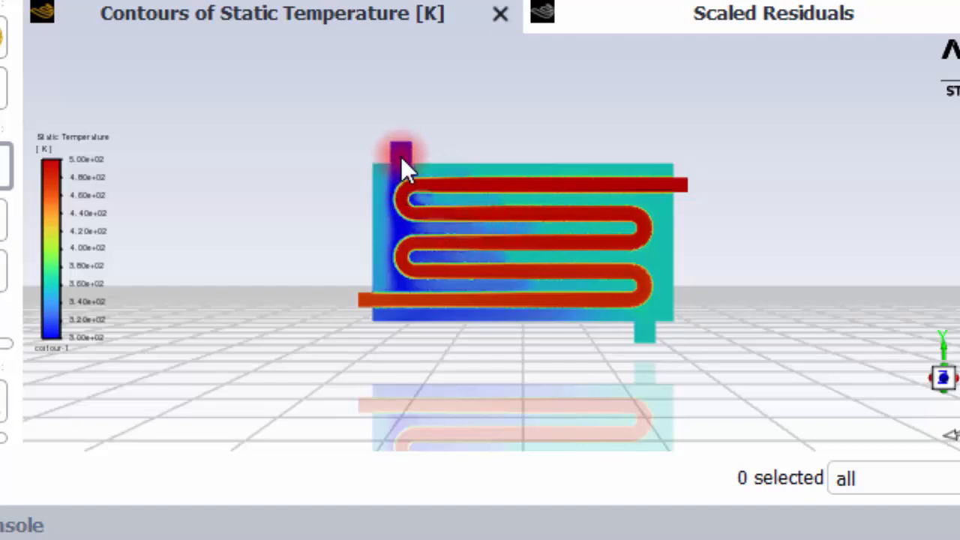
mouse_move(649, 356)
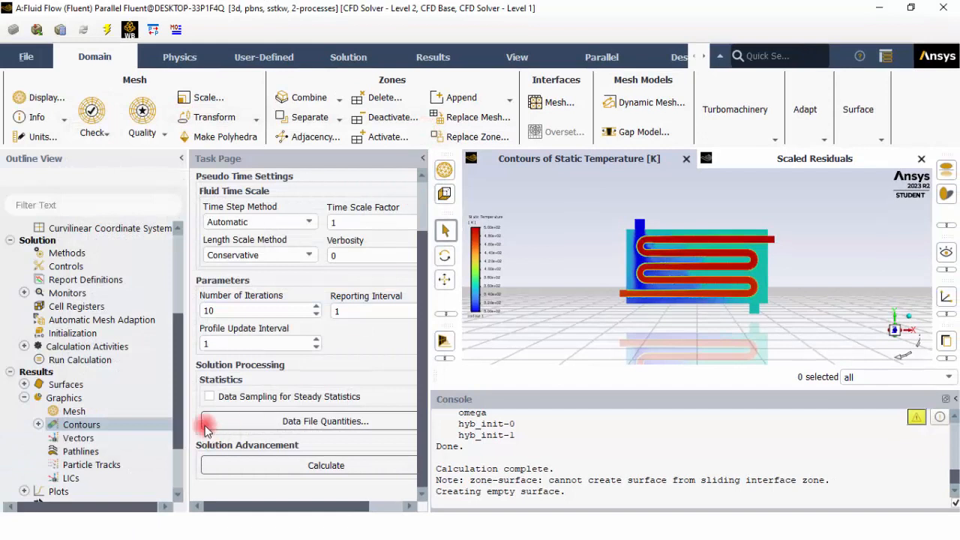
Step: Compute a Facet Average temperature Surface Integral over shell and tube inlets and outlets
scroll(down, 3)
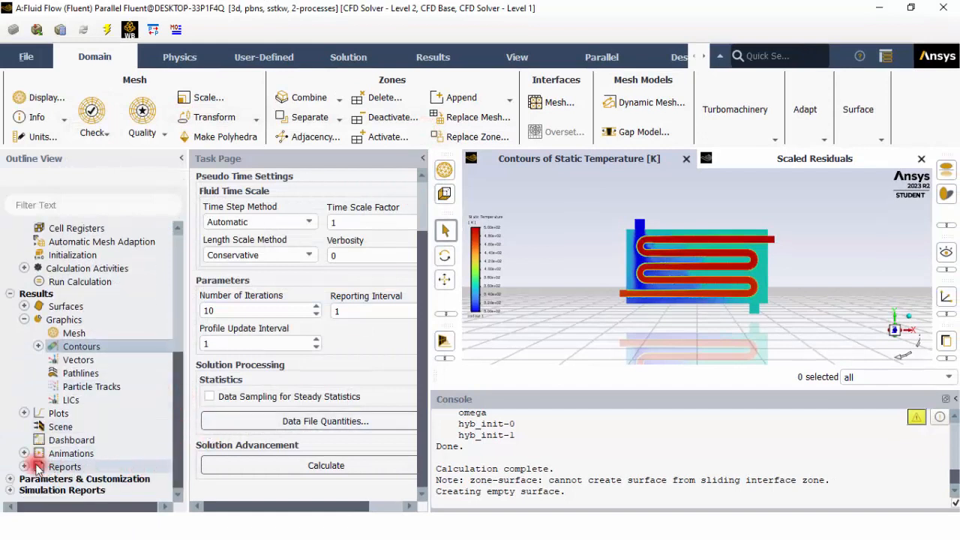
click(24, 467)
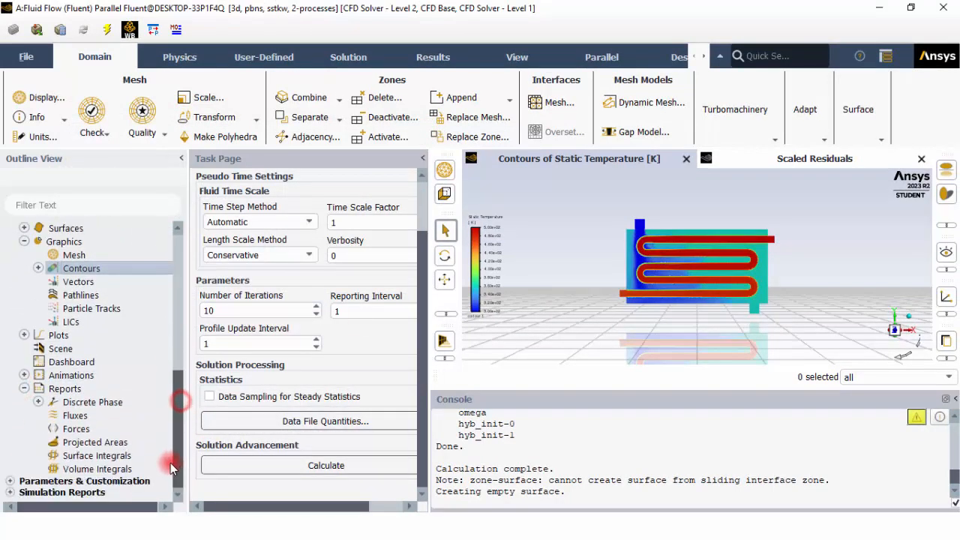
double_click(96, 456)
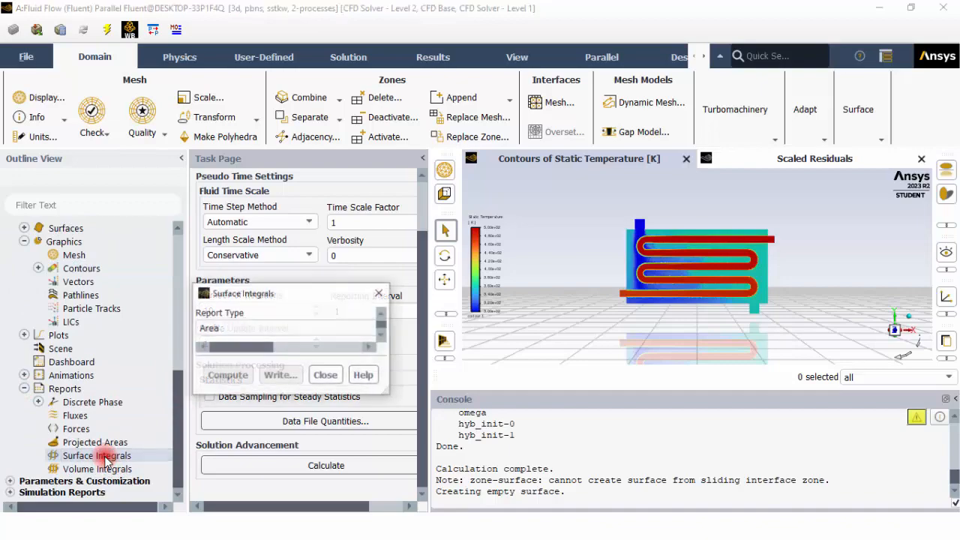
click(96, 455)
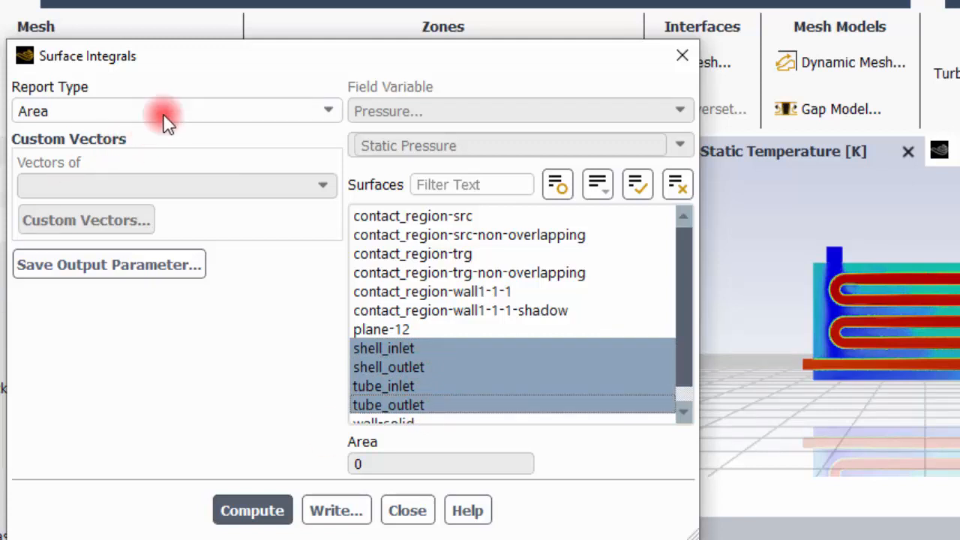
click(328, 111)
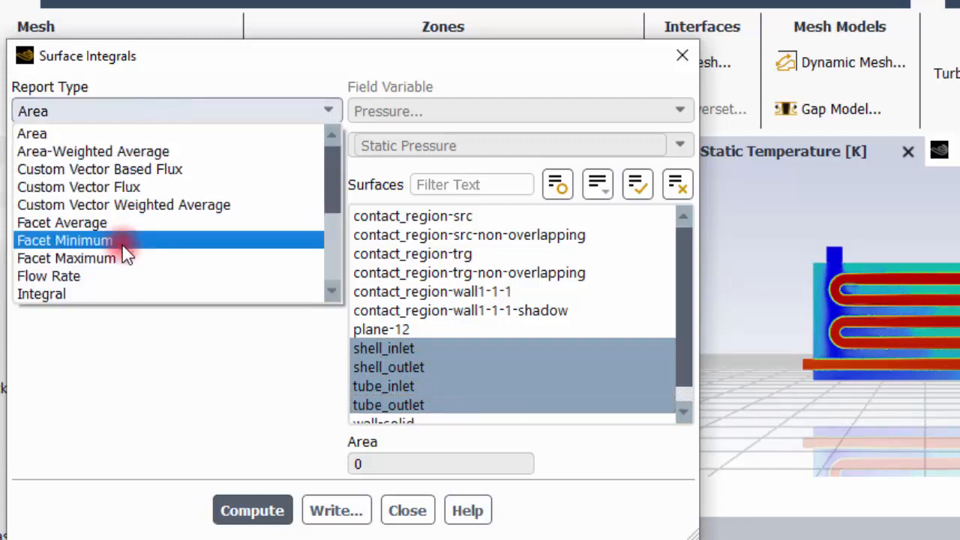
click(61, 222)
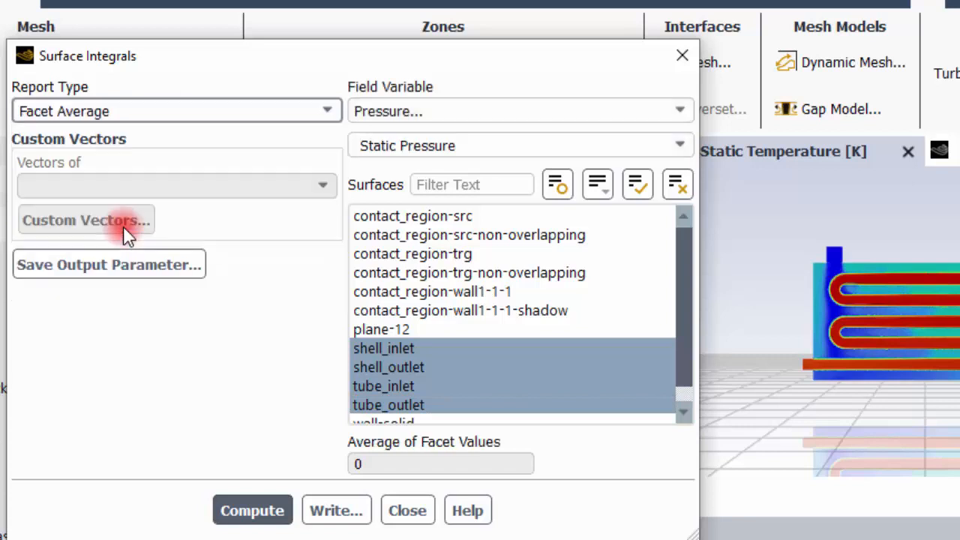
click(519, 111)
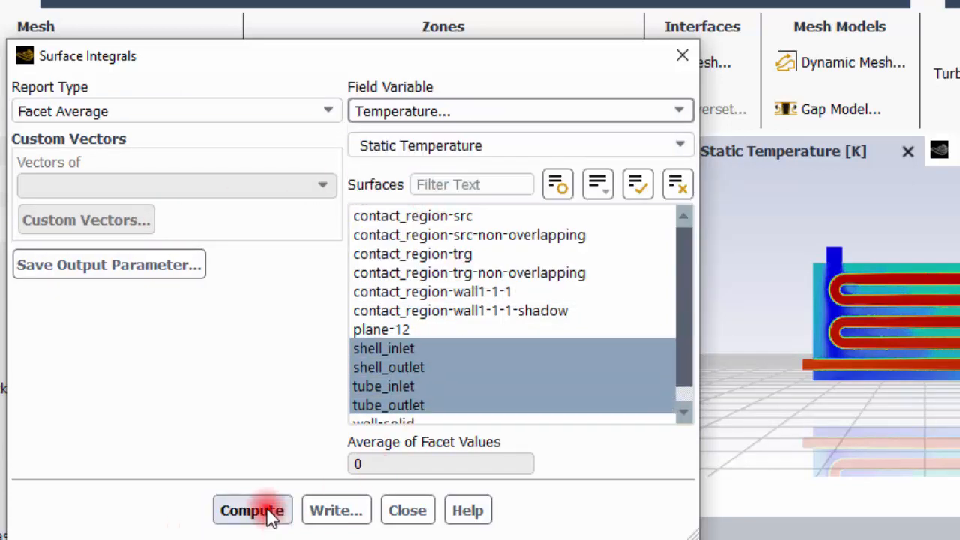
click(252, 510)
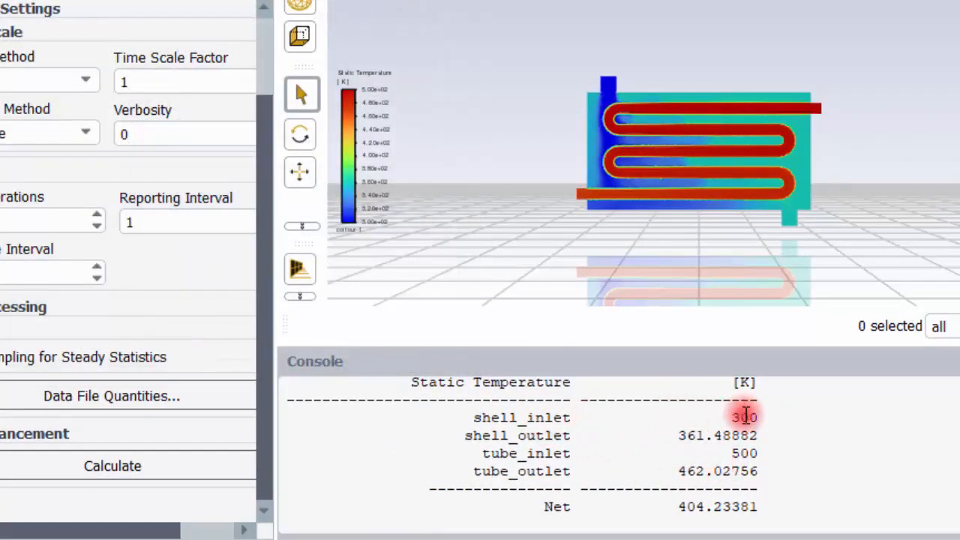
Step: Read the console temperatures: shell 300 K to 361.49 K, tube 500 K to 462.03 K
double_click(744, 418)
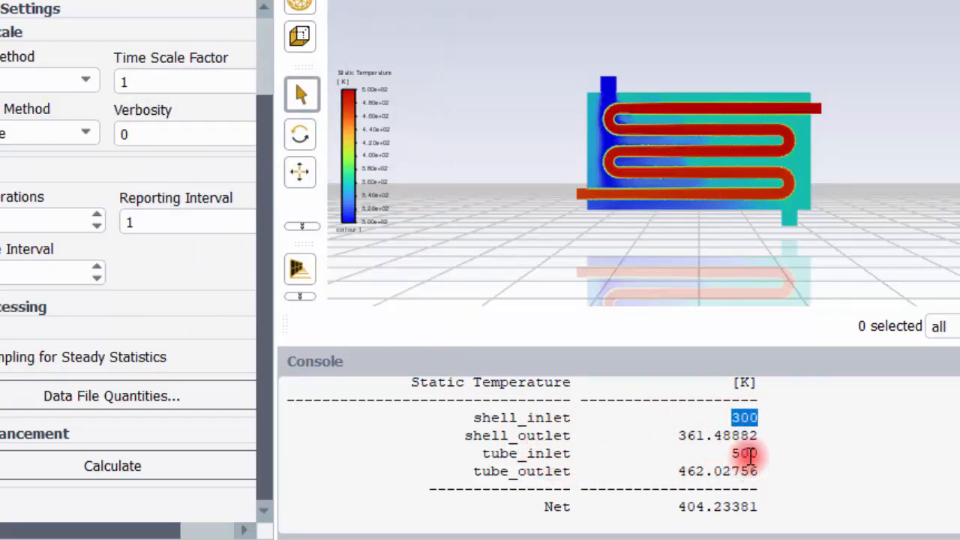
double_click(743, 453)
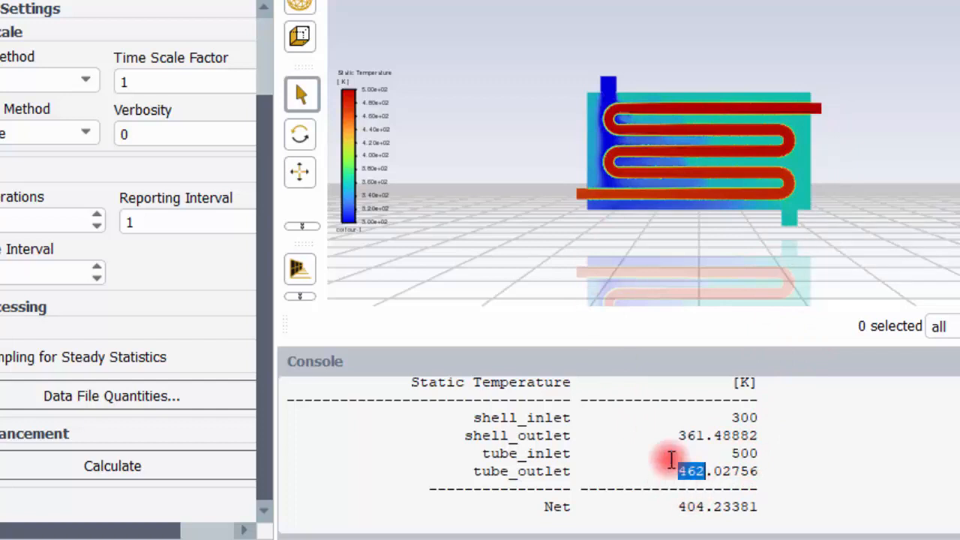
mouse_move(536, 195)
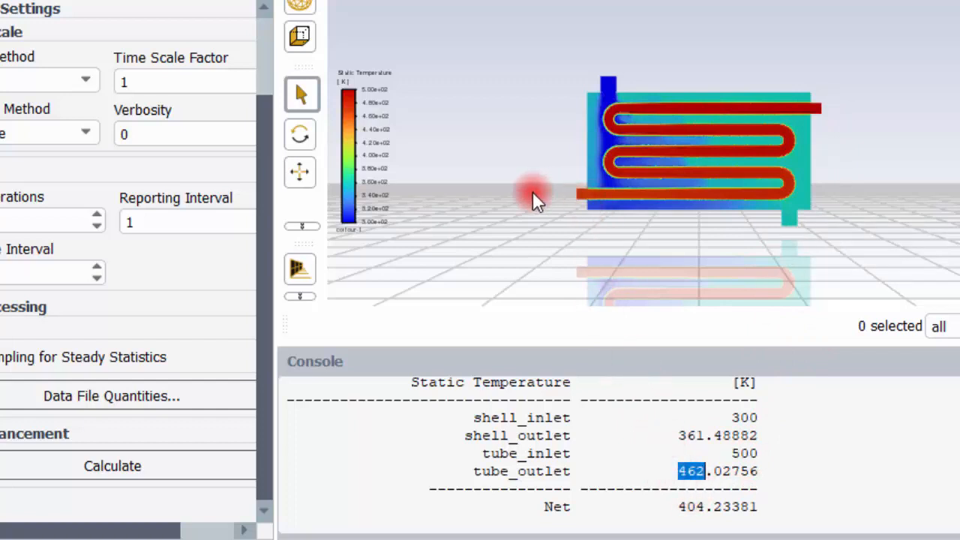